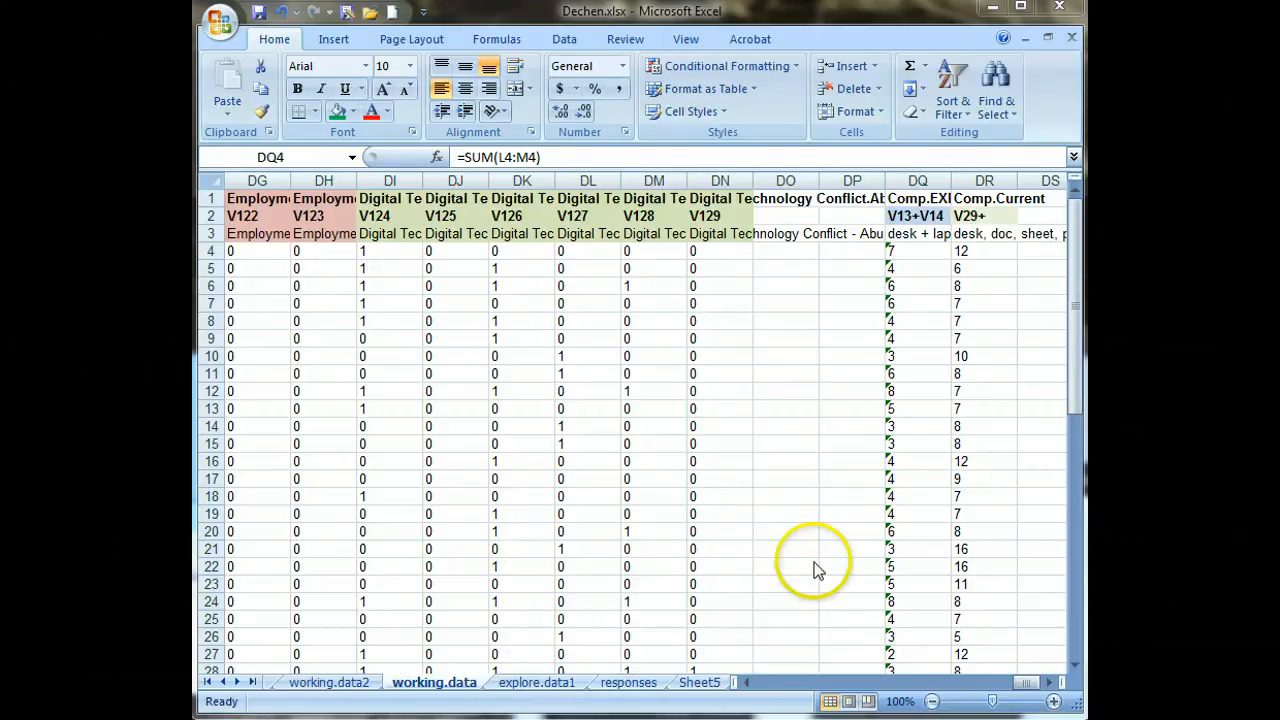
mouse_move(1015, 685)
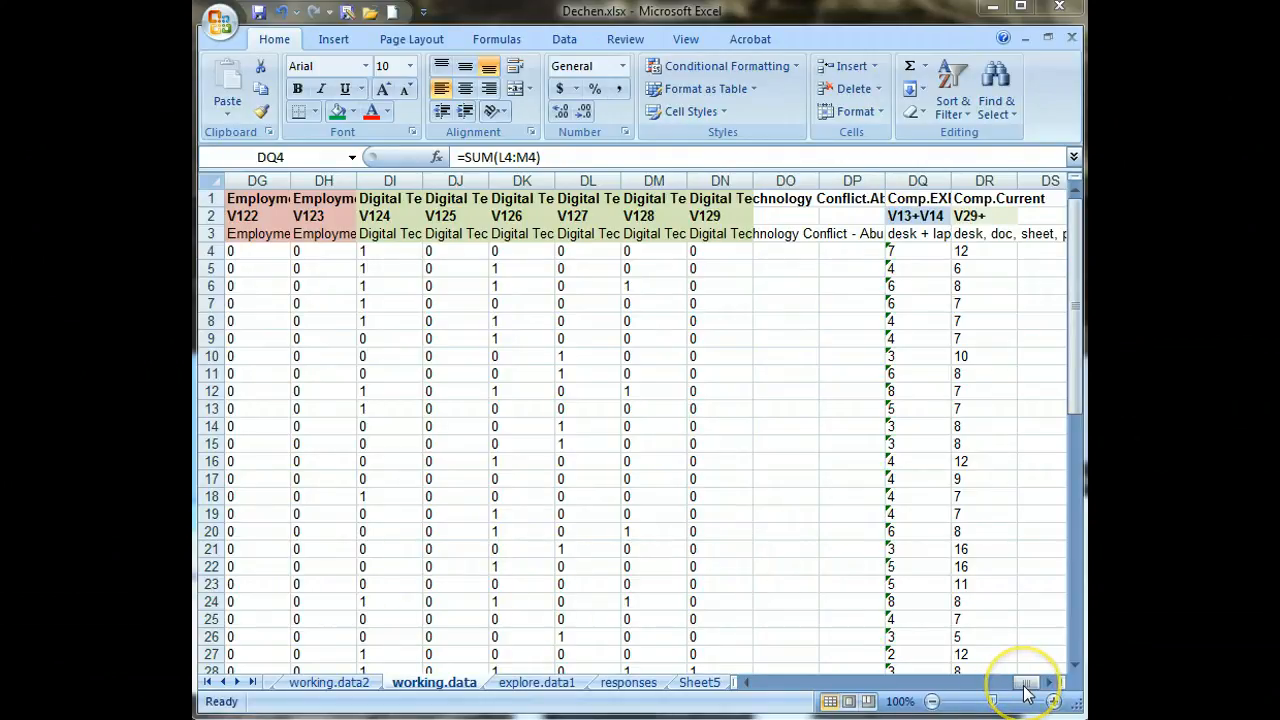
Step: Inspect the Comp.EXP and Comp.Current headings, DR3 description, and experience score formula
left_click_drag(1025, 683, 905, 683)
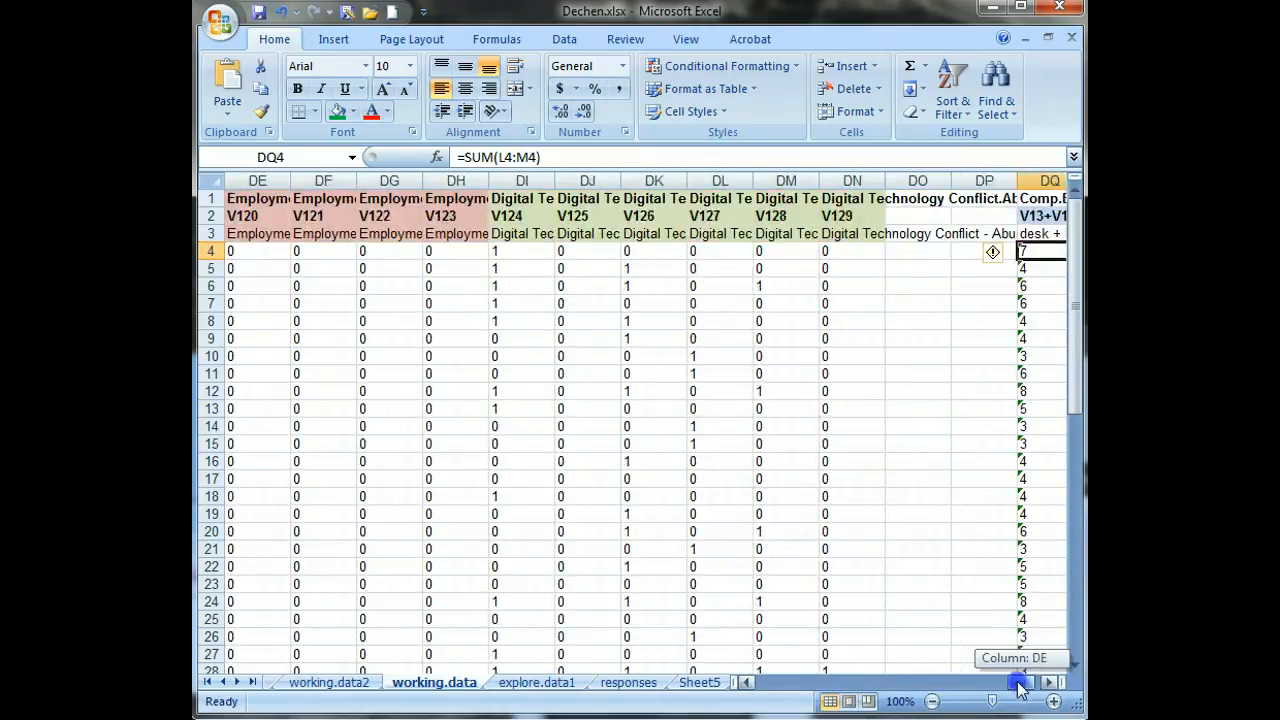
left_click(1019, 681)
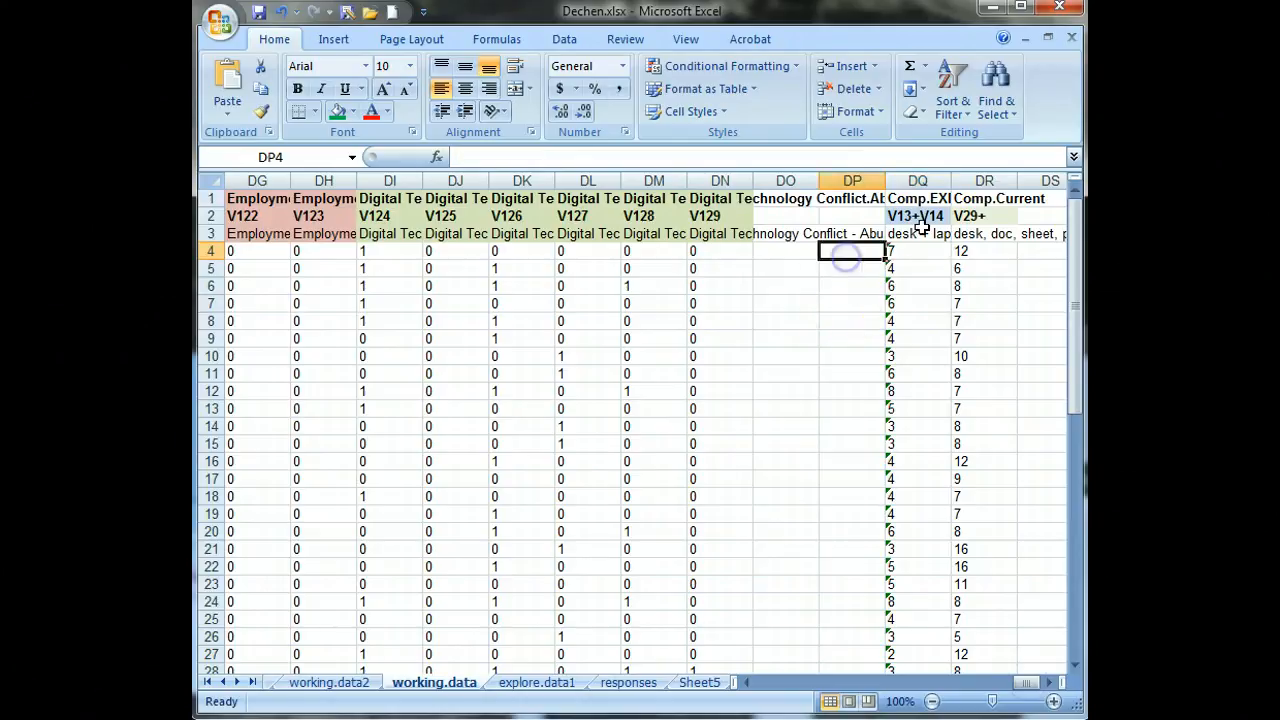
left_click(917, 198)
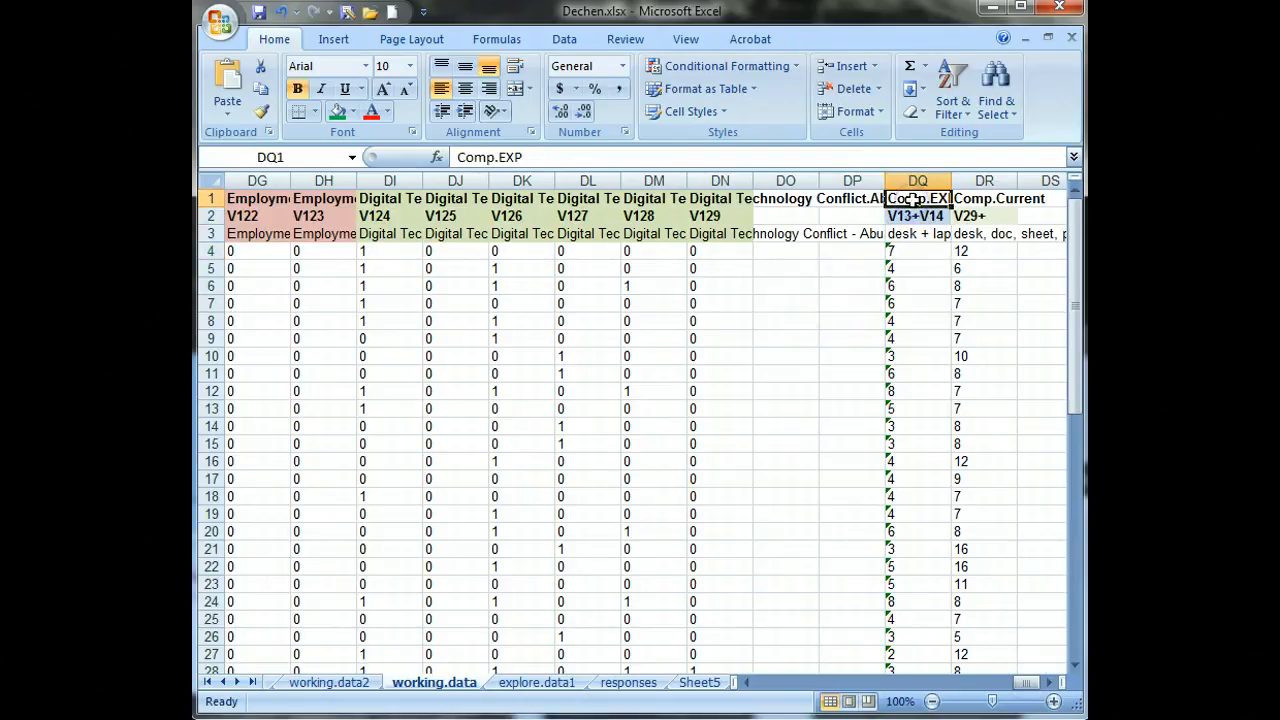
left_click(917, 233)
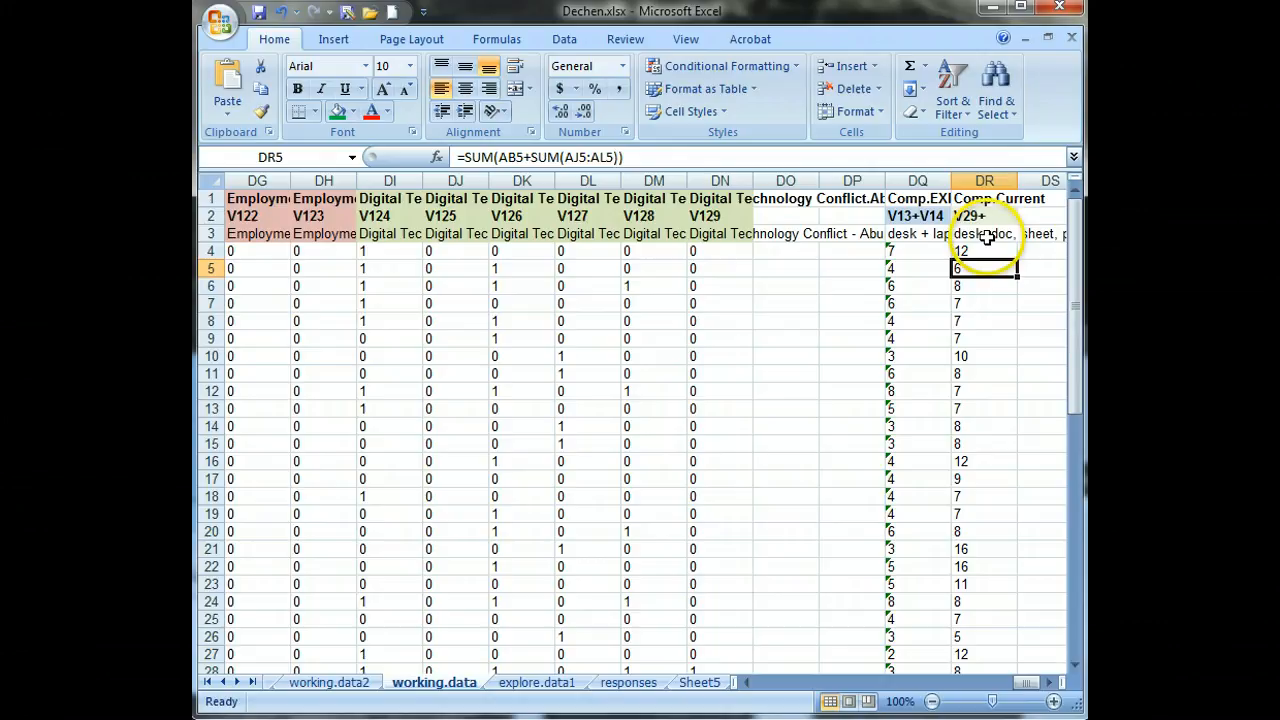
left_click(984, 233)
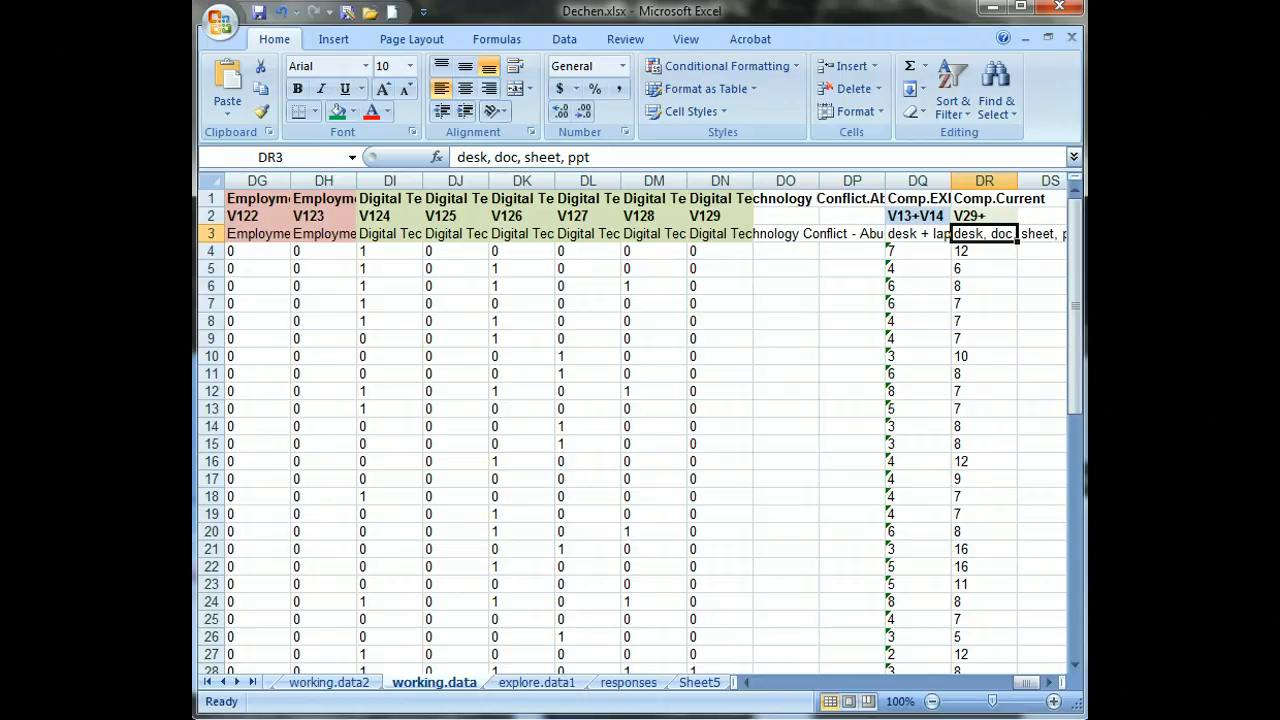
left_click(917, 250)
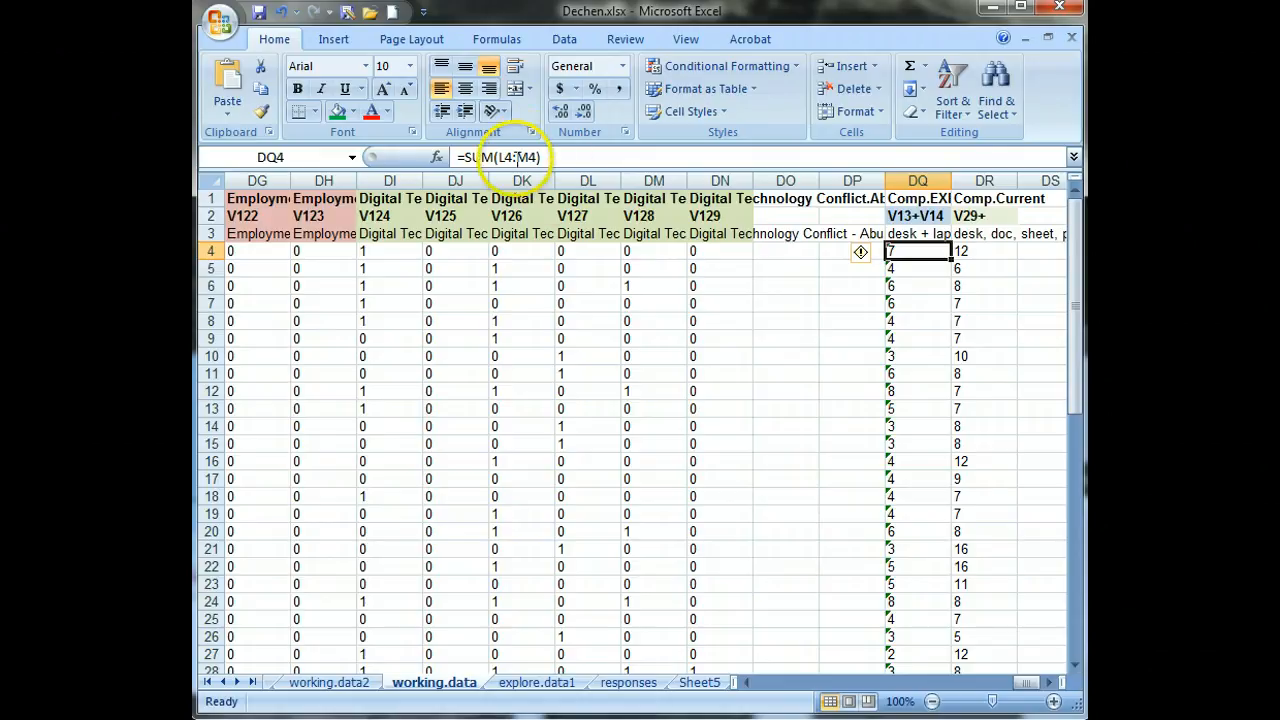
mouse_move(510, 157)
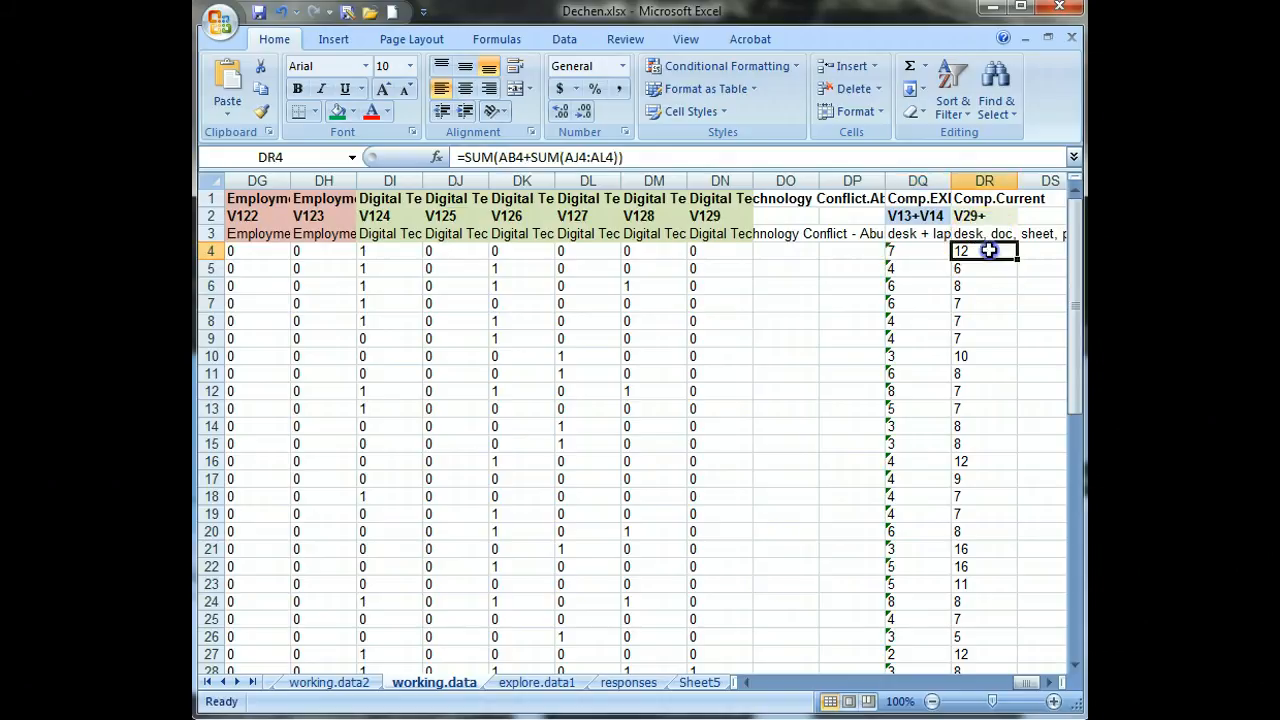
mouse_move(517, 157)
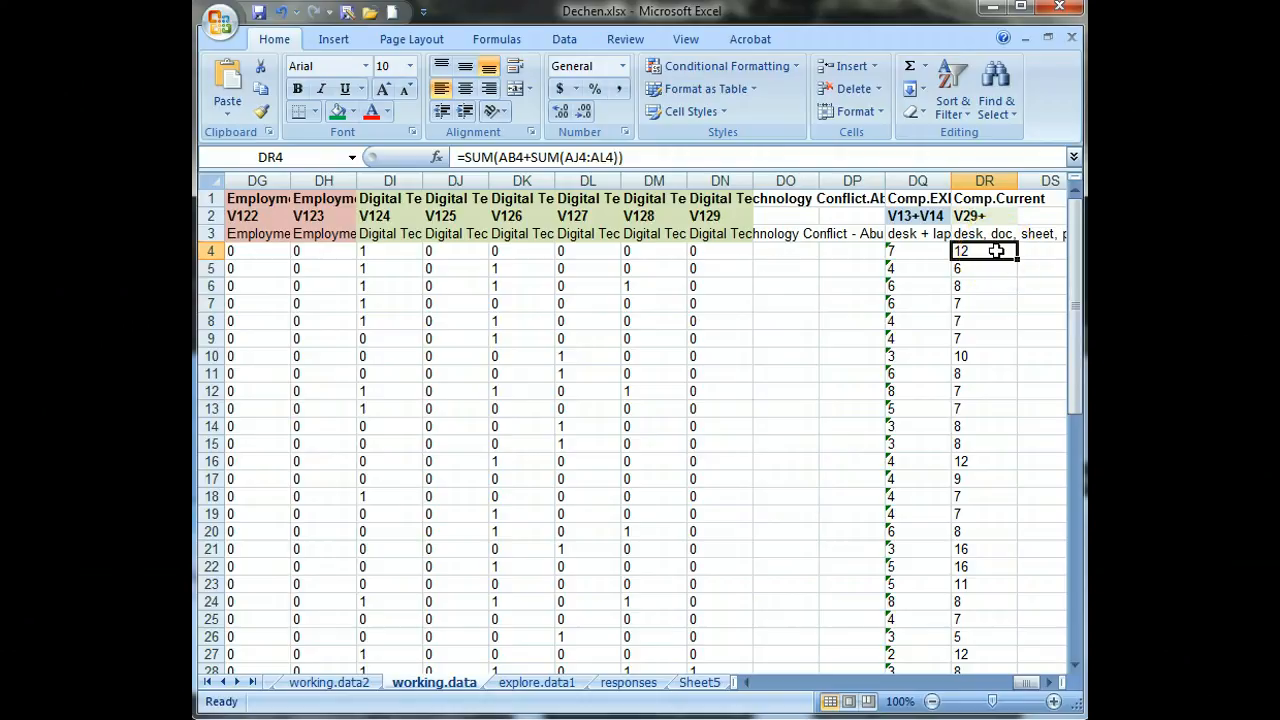
mouse_move(920, 275)
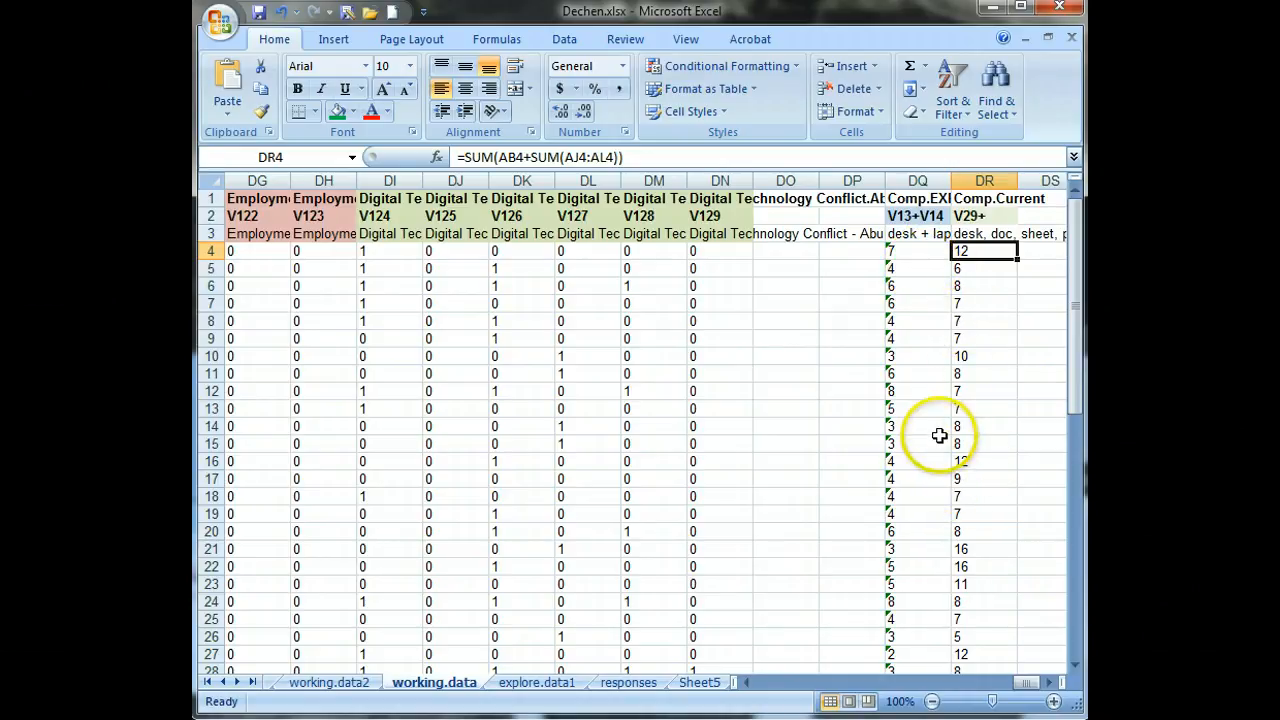
Step: Copy columns DQ1:DR57 with headers and switch to the explore.data1 sheet
left_click(917, 338)
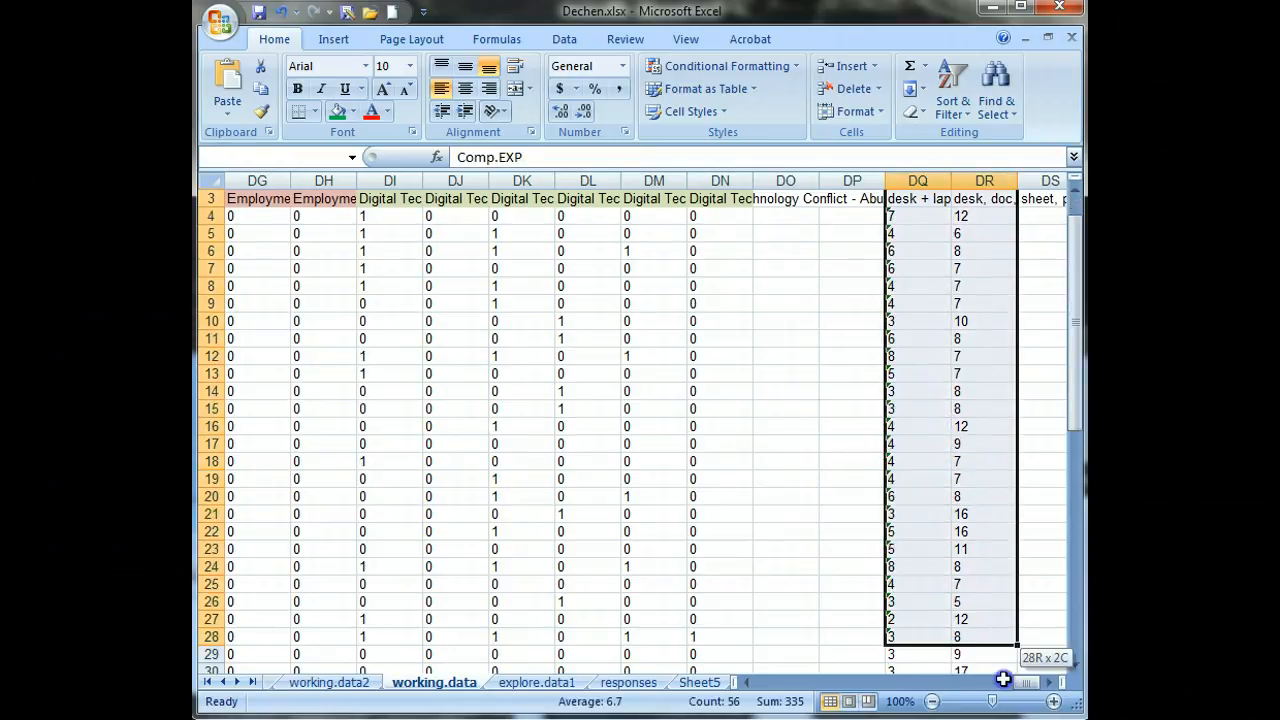
scroll("down", 3)
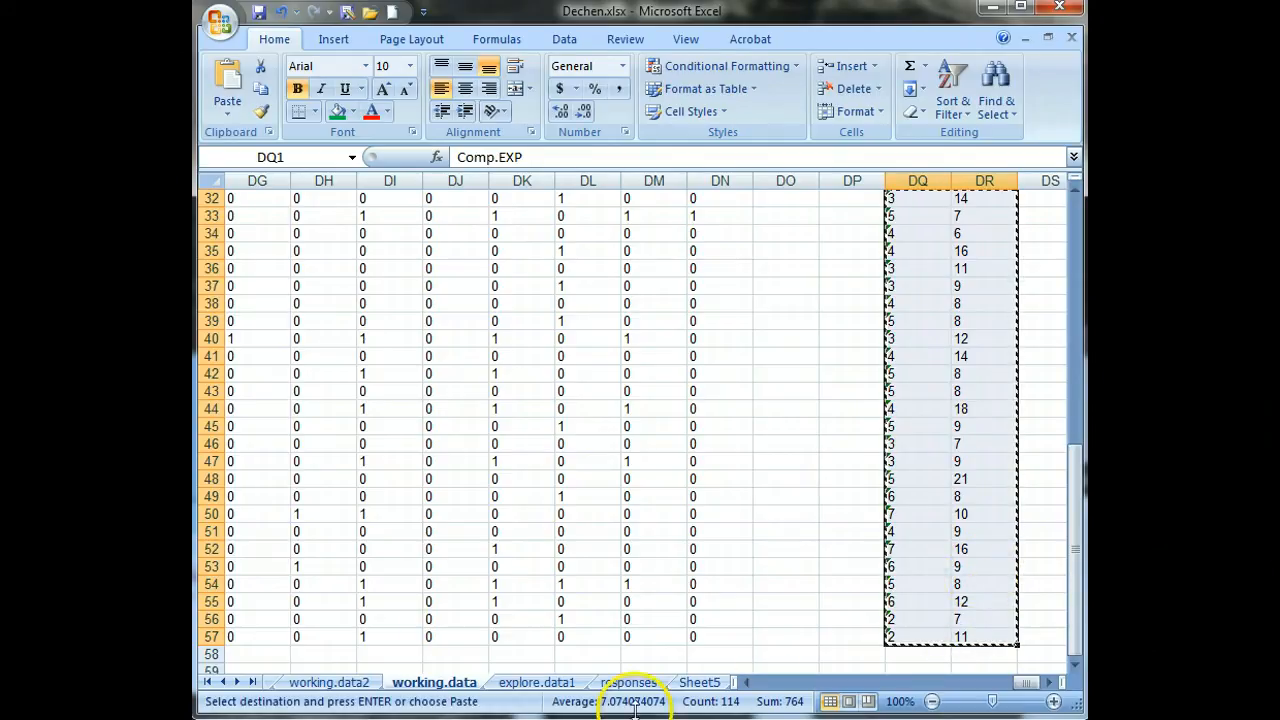
left_click(536, 682)
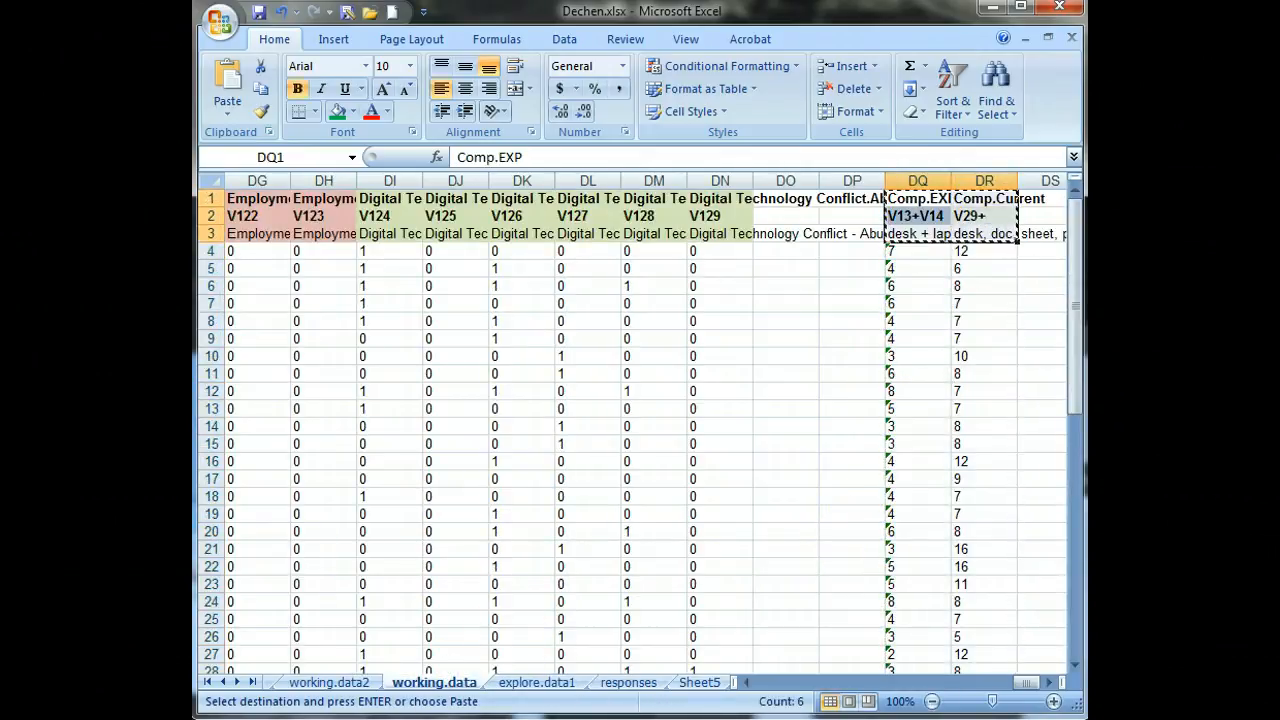
left_click(536, 682)
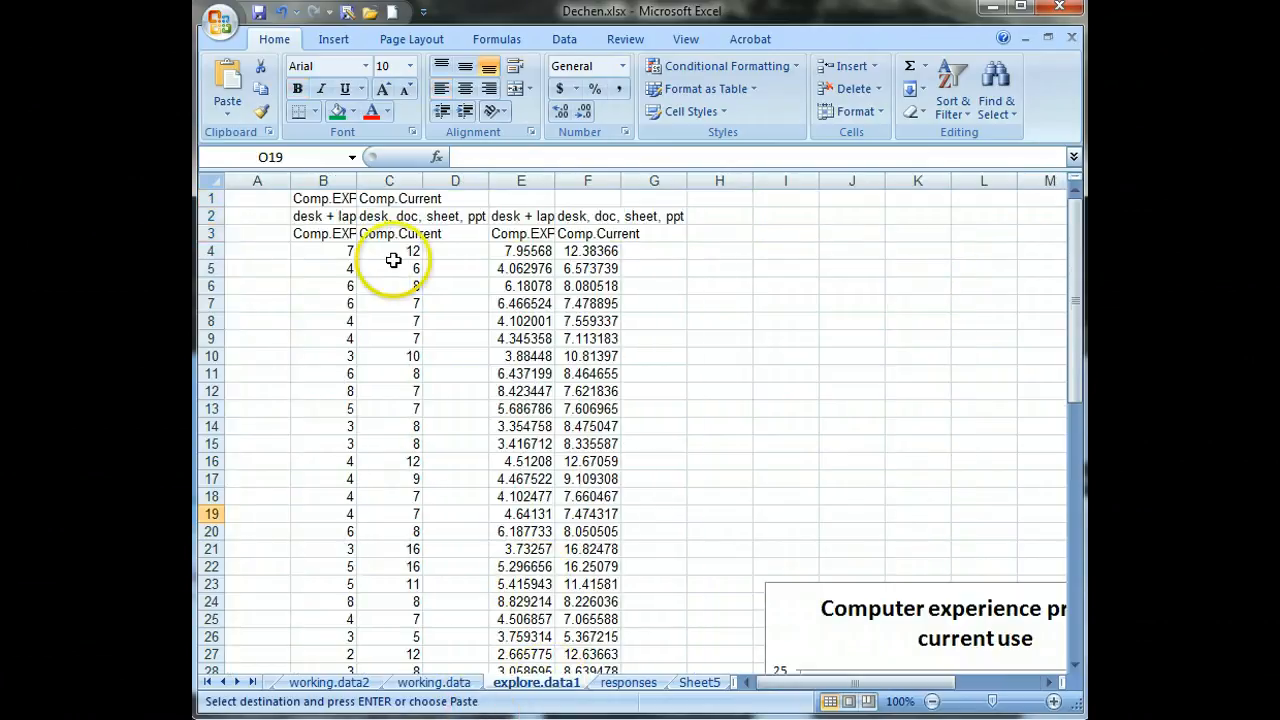
Step: Paste the experience and current-use columns at B1, then select the pasted data
left_click(323, 198)
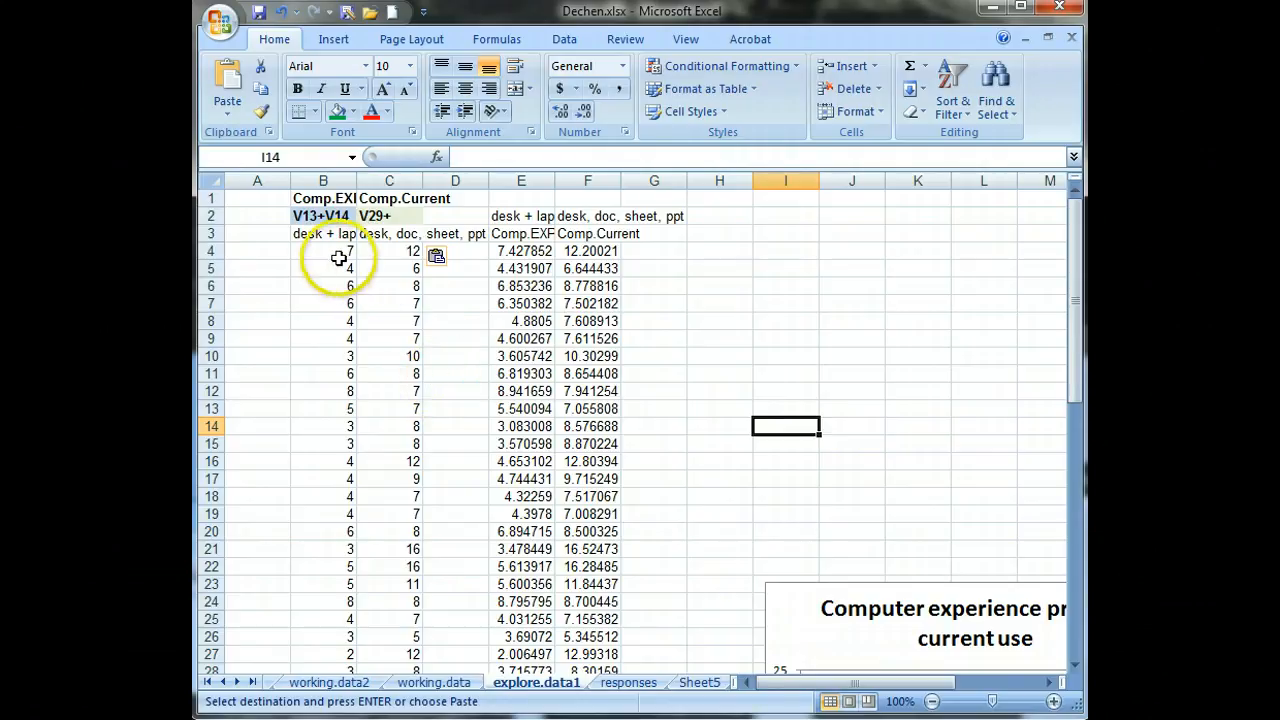
left_click(323, 251)
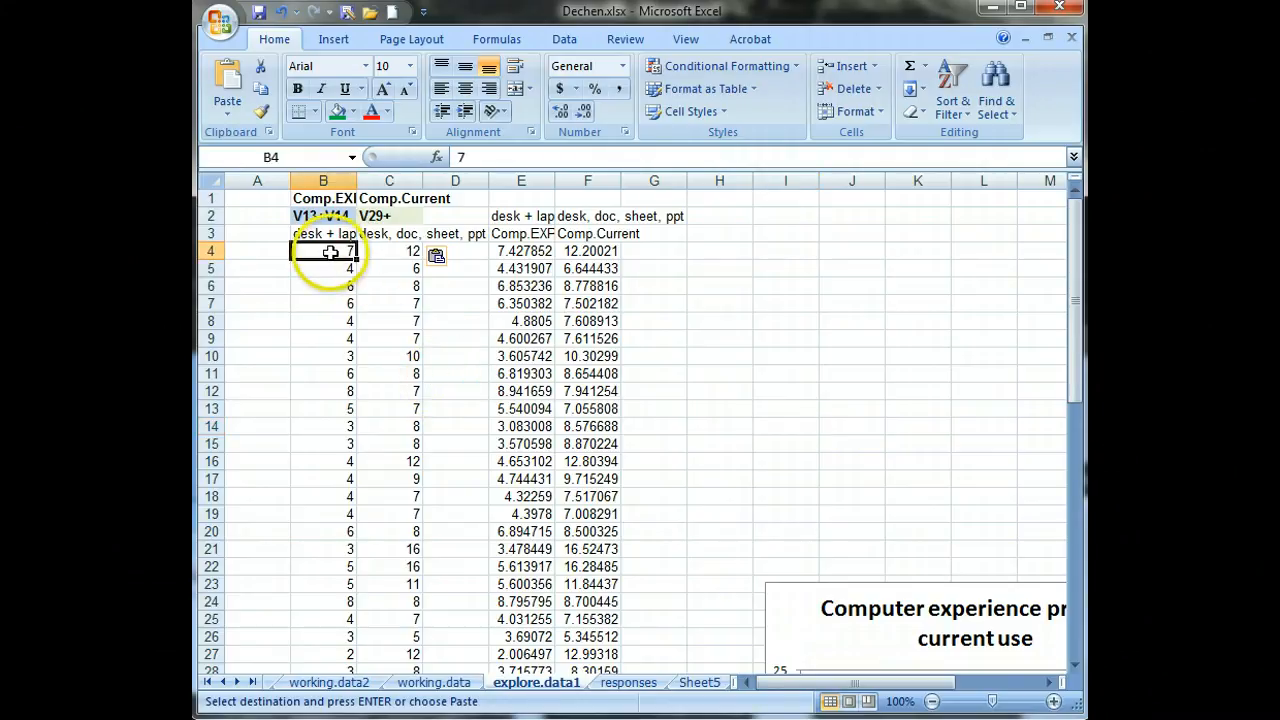
left_click(323, 320)
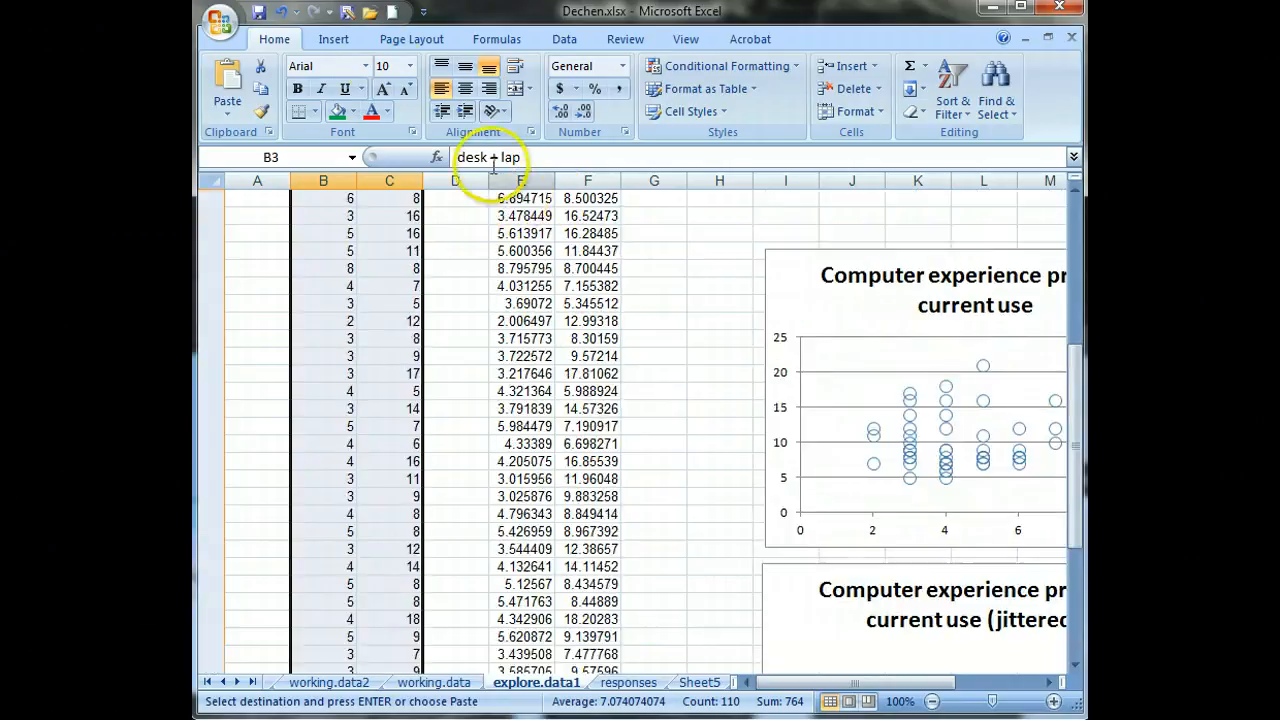
Step: Insert a markers-only scatter chart of experience vs current use and delete its legend
left_click(333, 38)
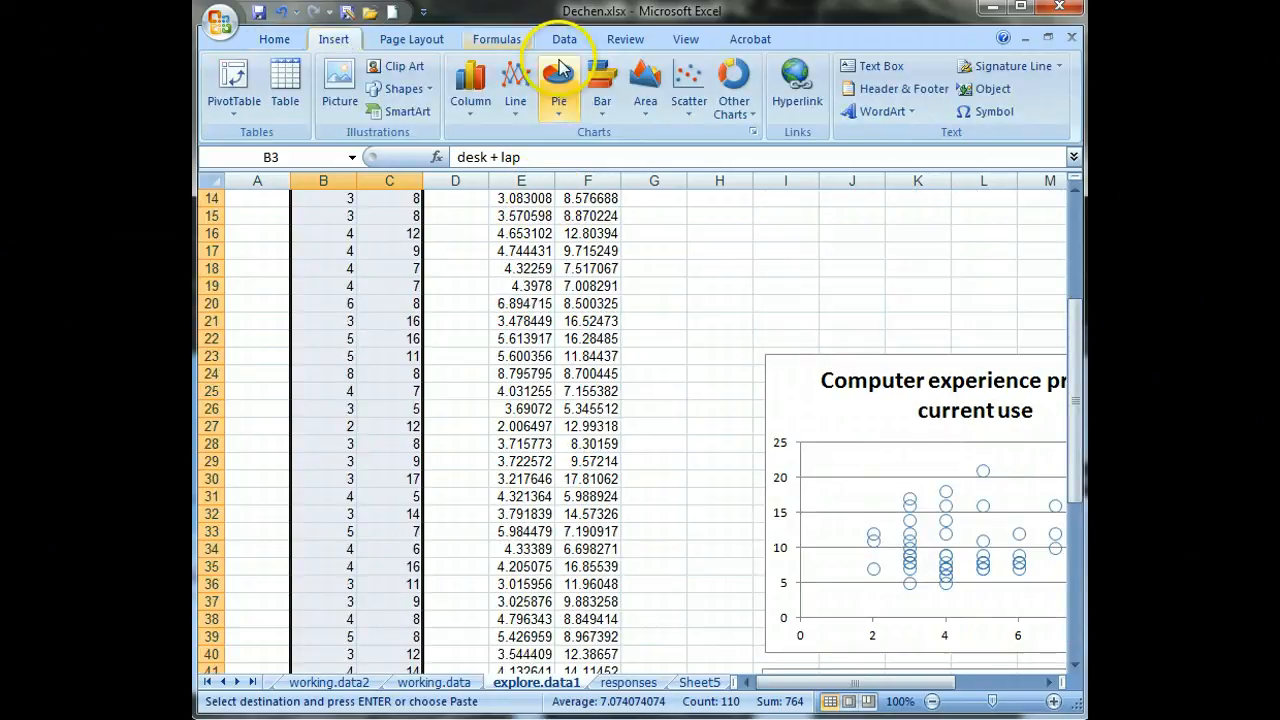
left_click(688, 85)
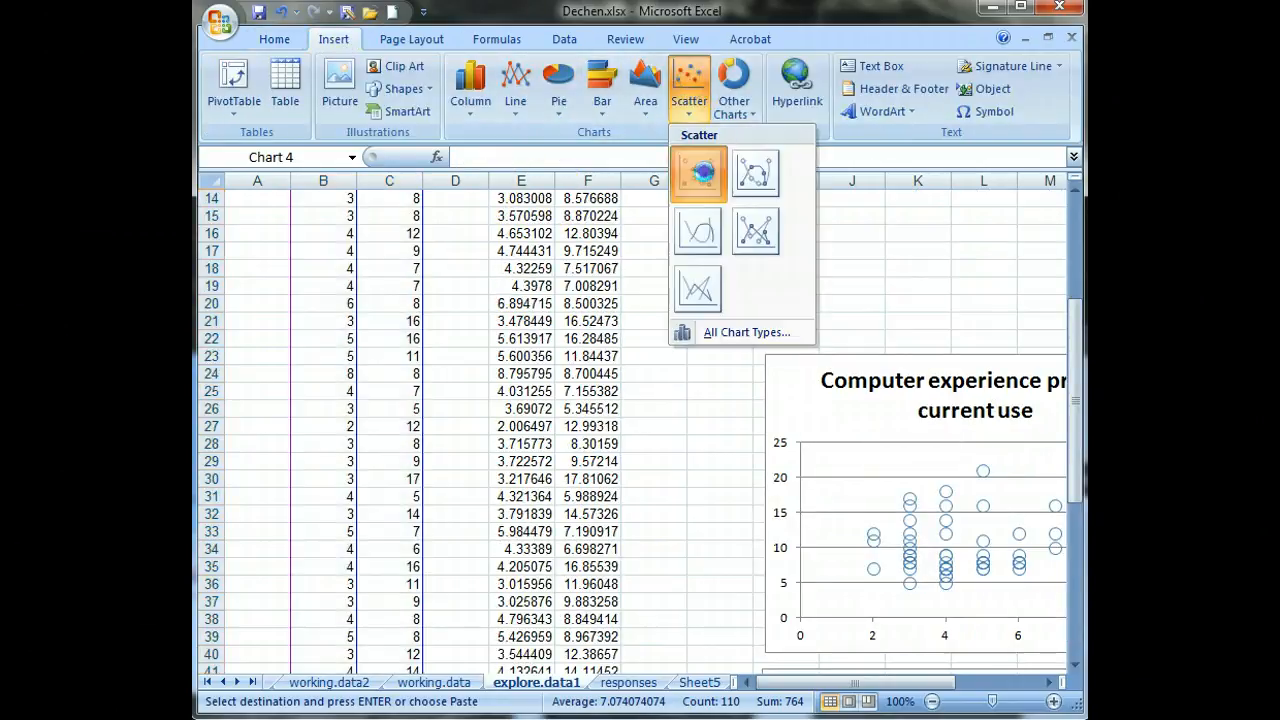
left_click(698, 173)
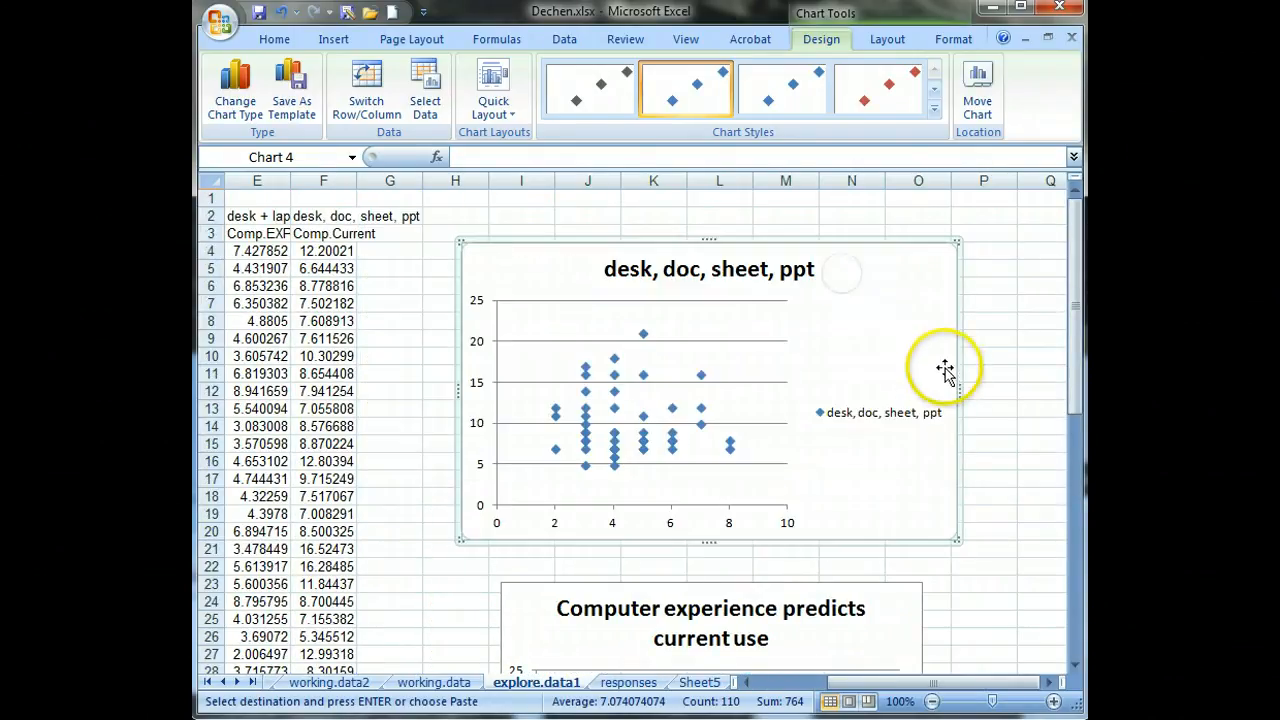
left_click(880, 412)
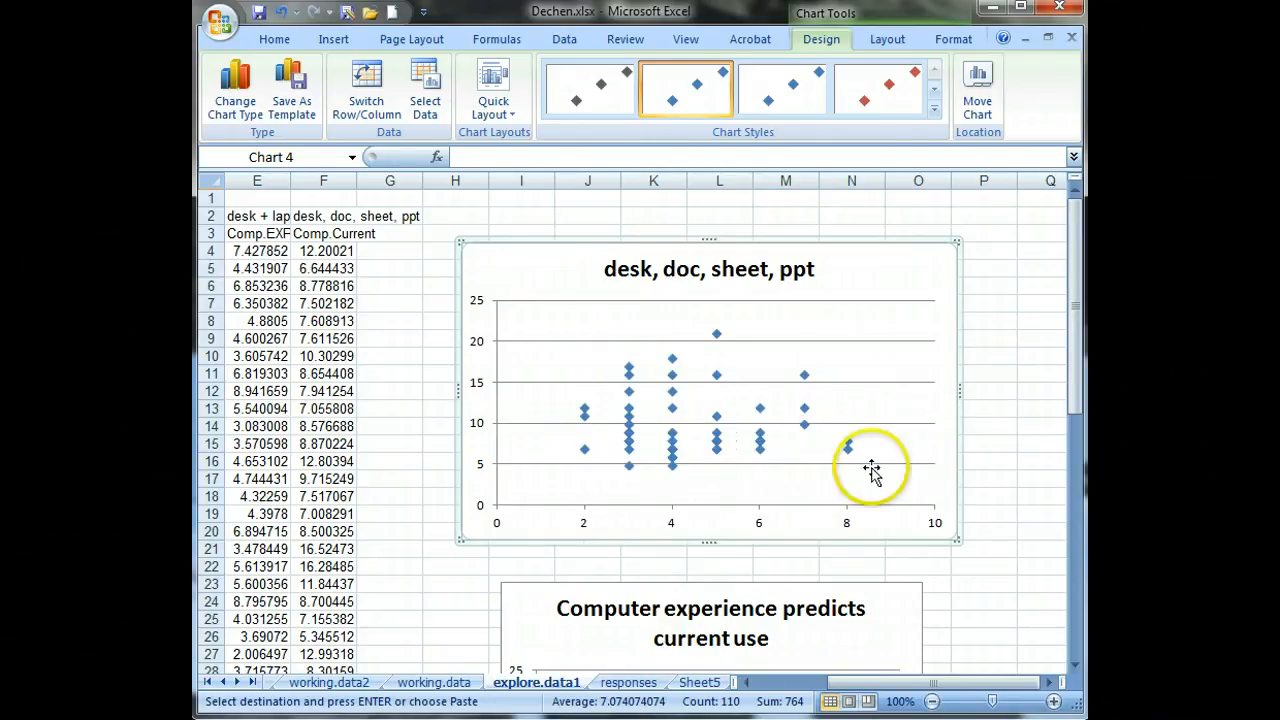
mouse_move(730, 512)
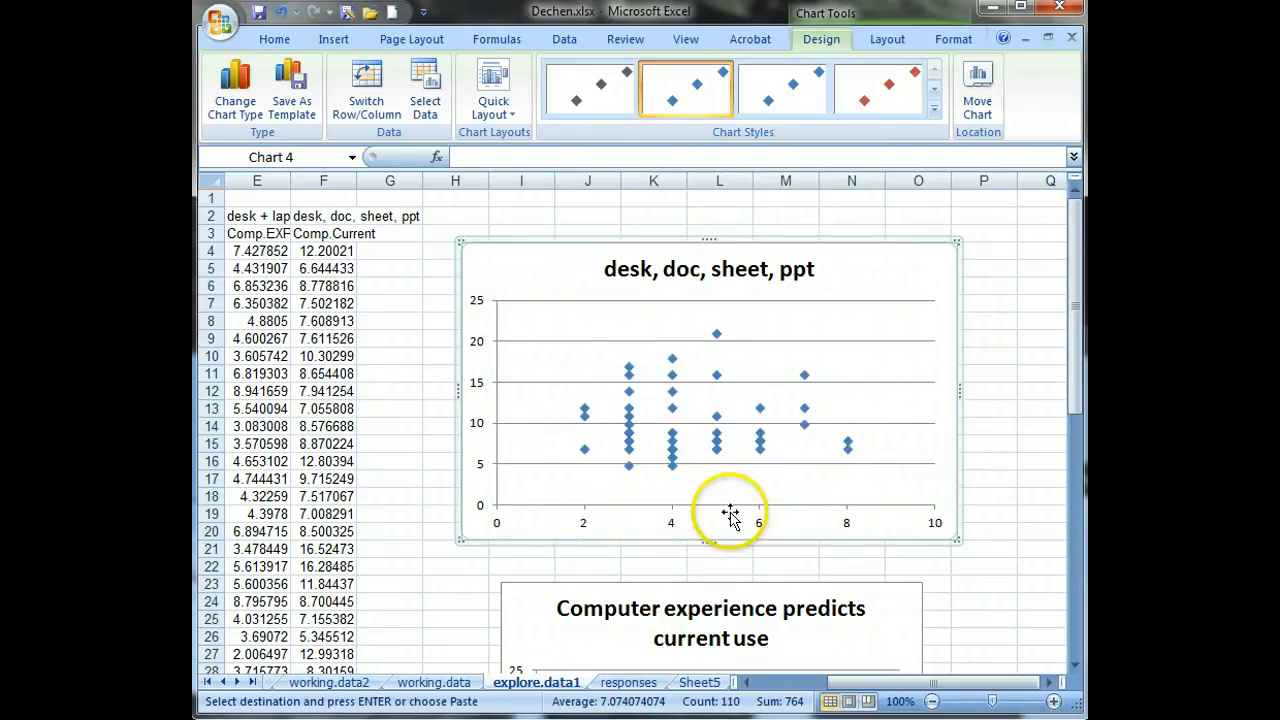
mouse_move(672, 458)
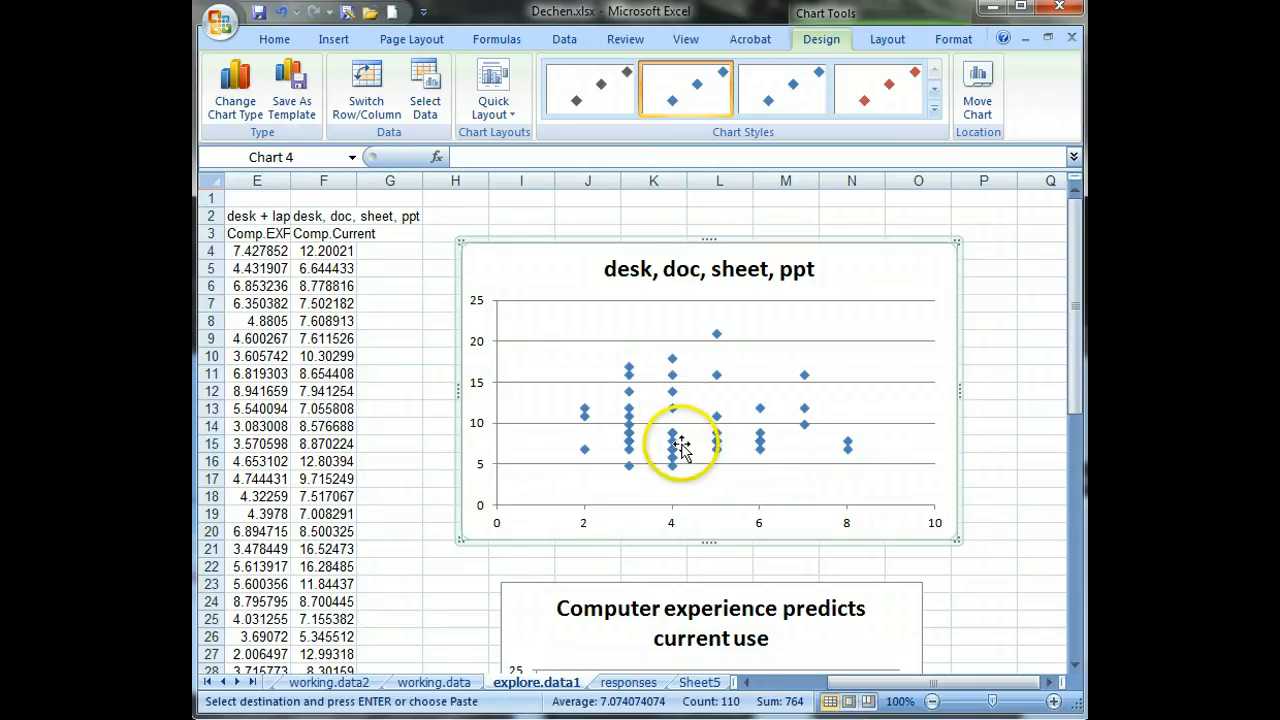
mouse_move(680, 445)
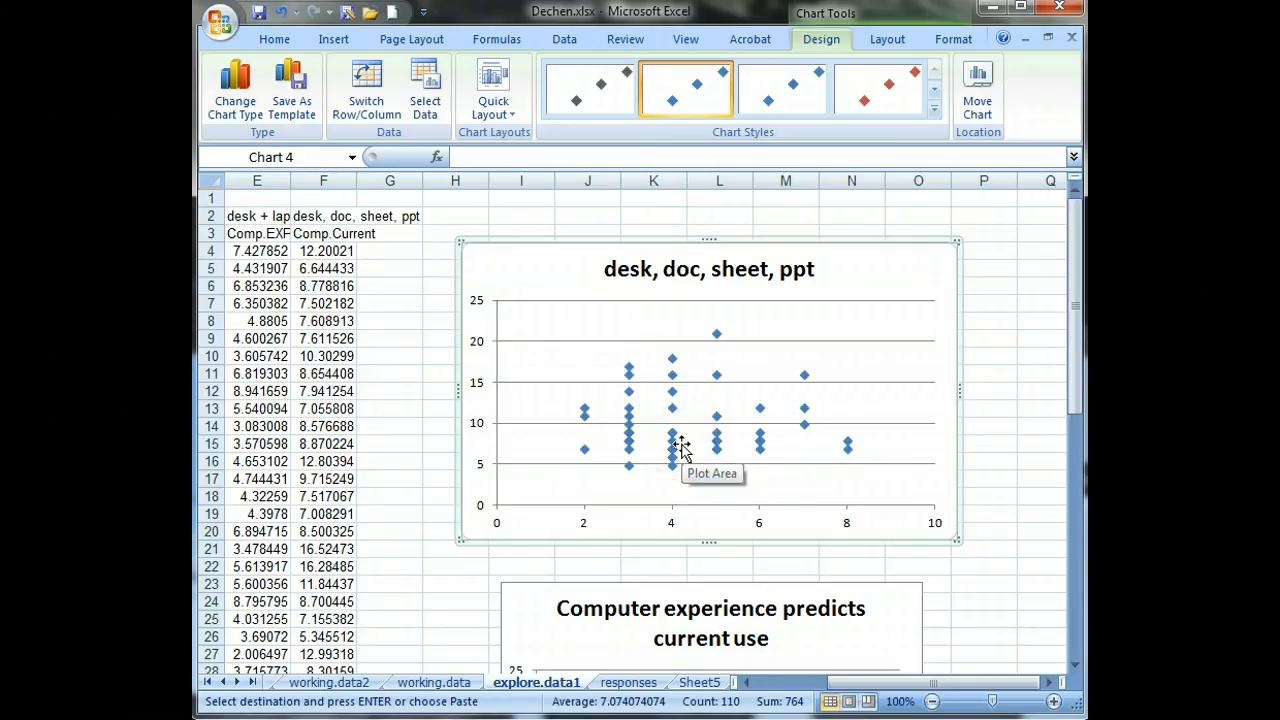
Step: Set the series markers to built-in circles of size 9
scroll("down", 3)
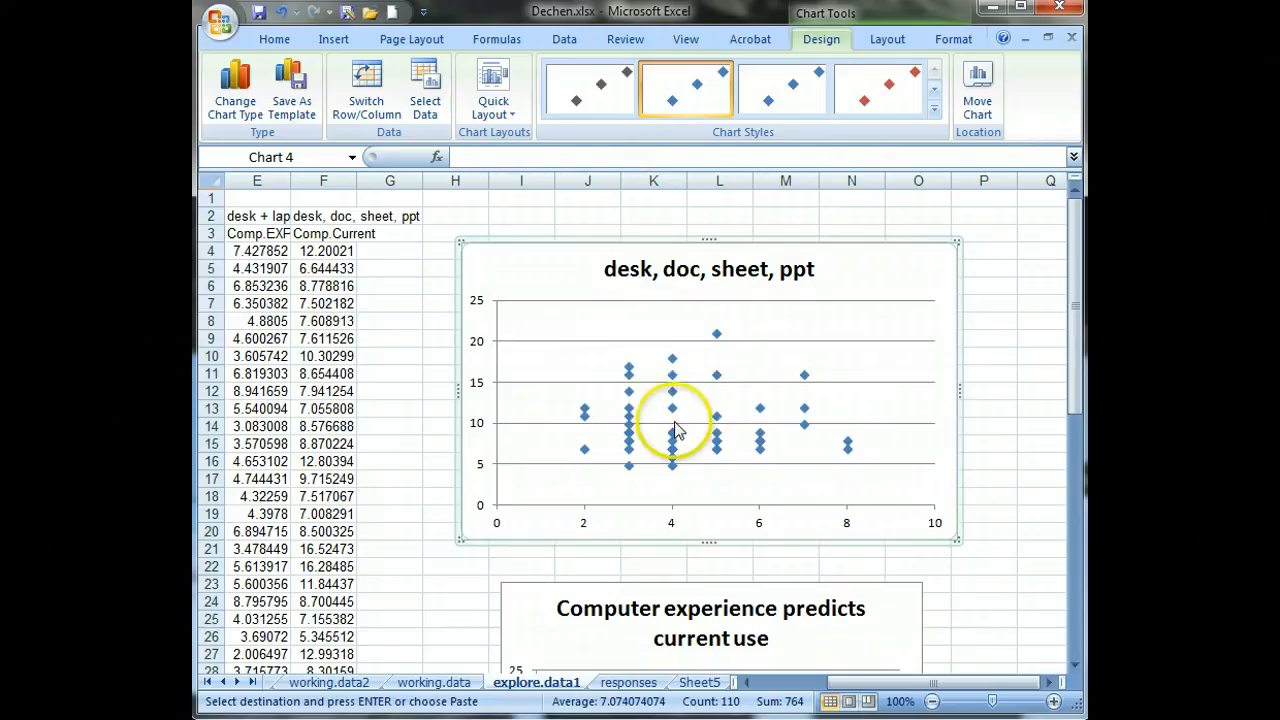
right_click(672, 391)
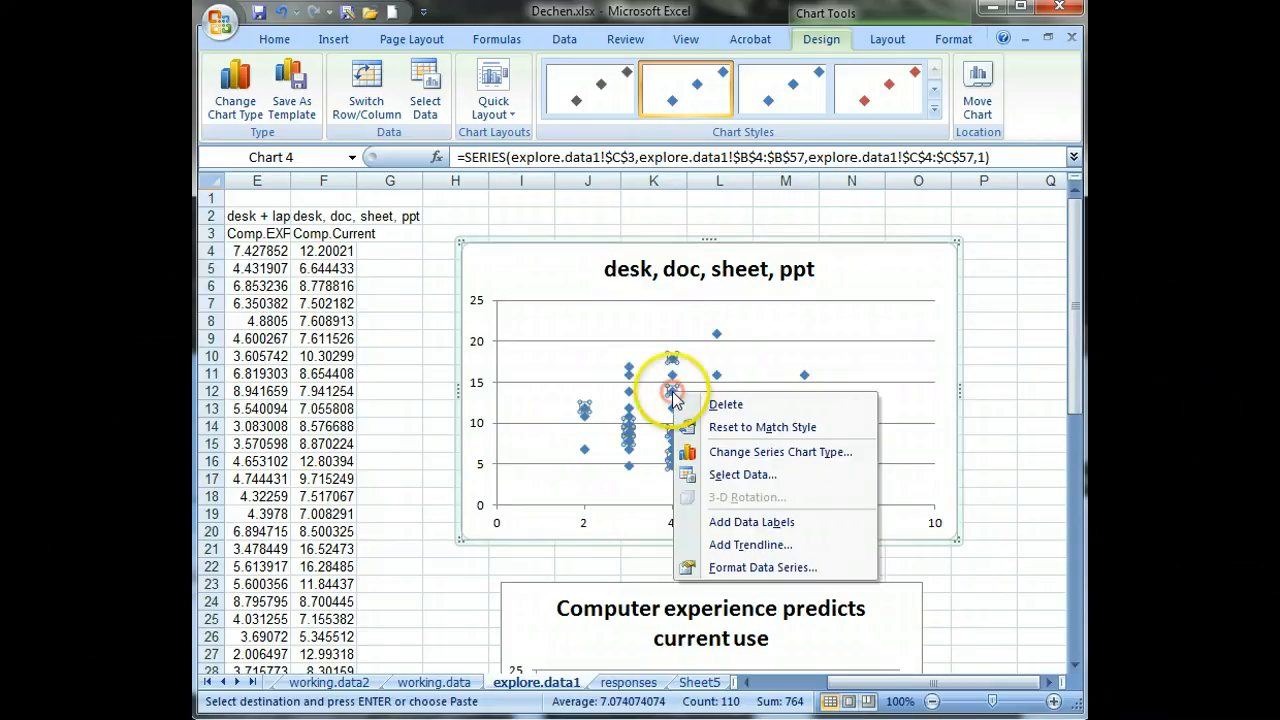
mouse_move(762, 567)
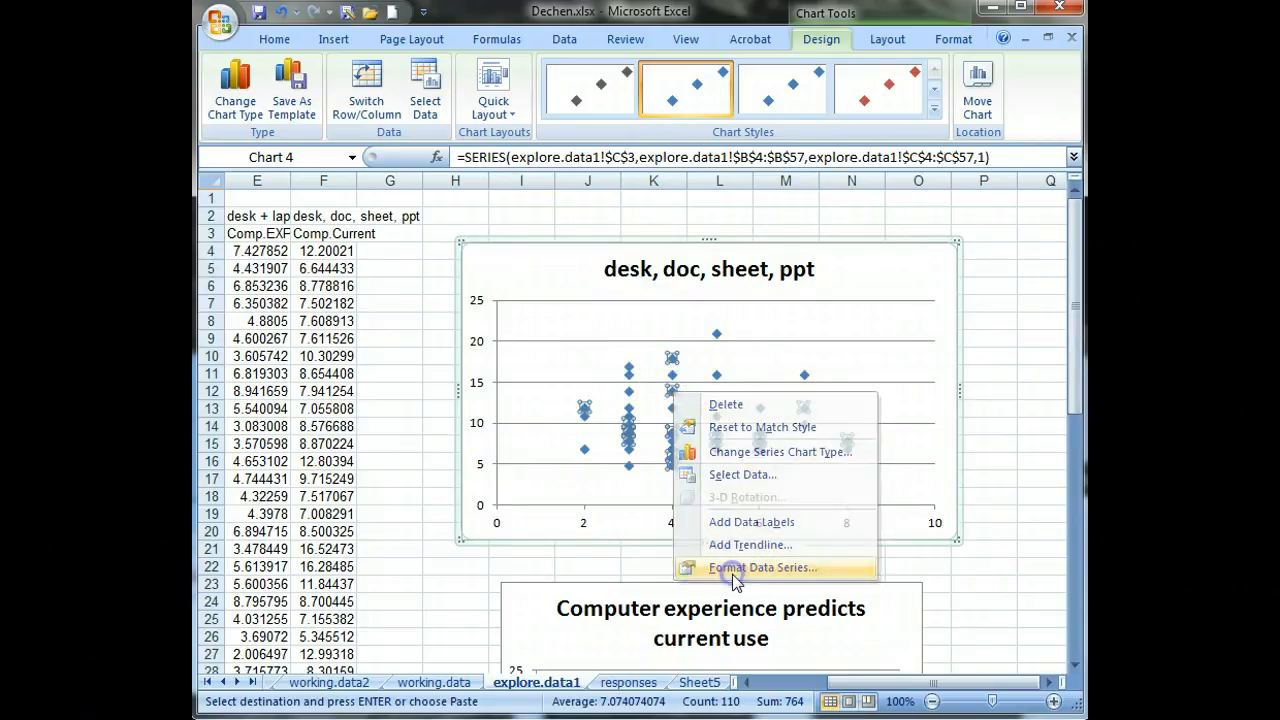
left_click(762, 567)
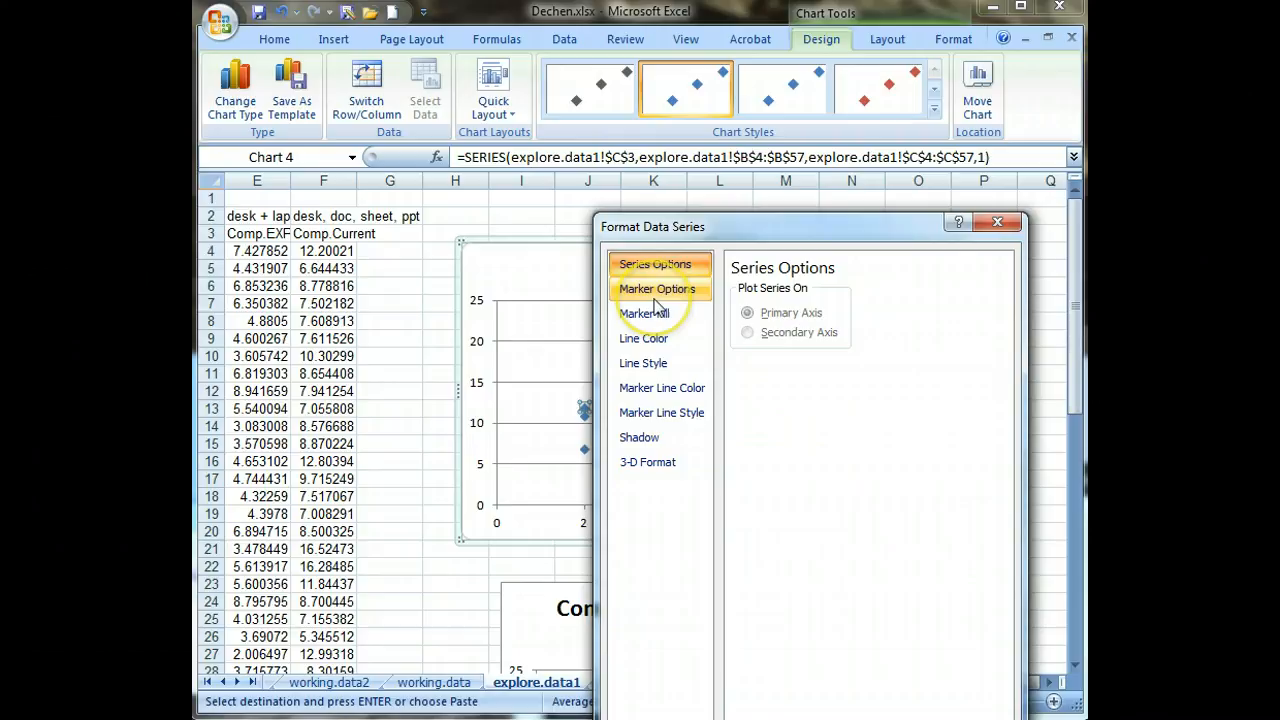
left_click(657, 289)
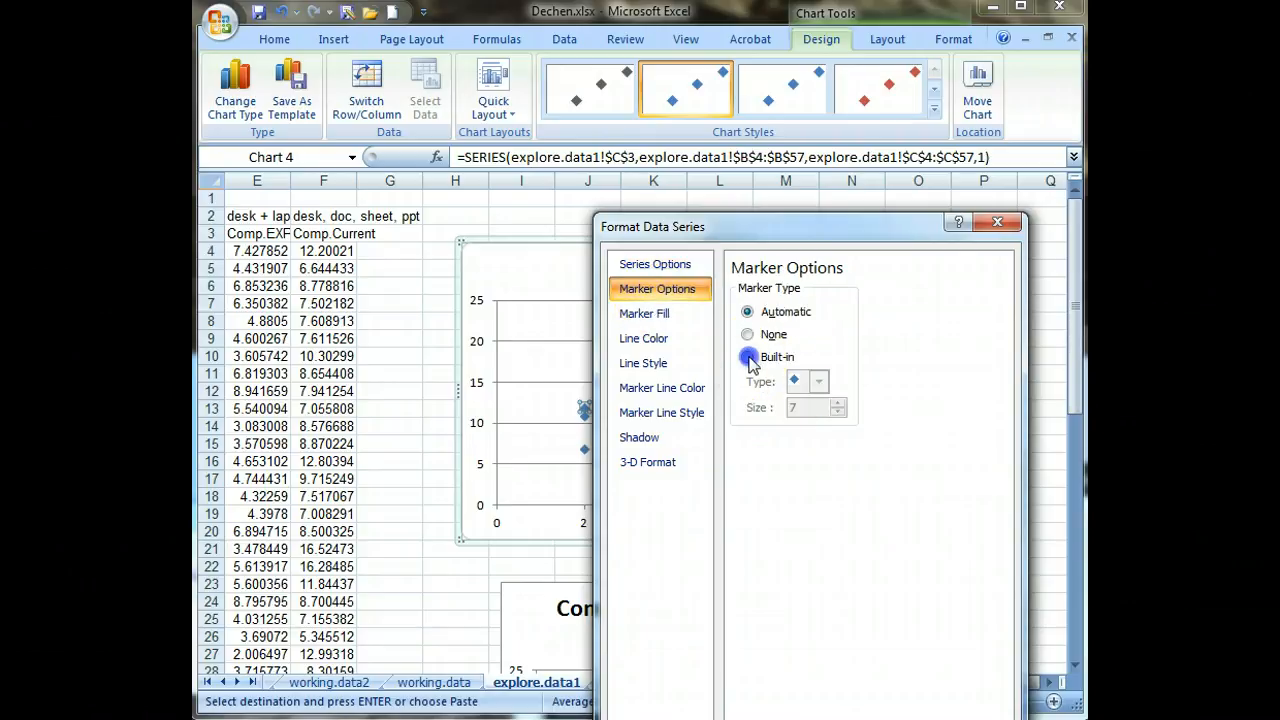
left_click(818, 381)
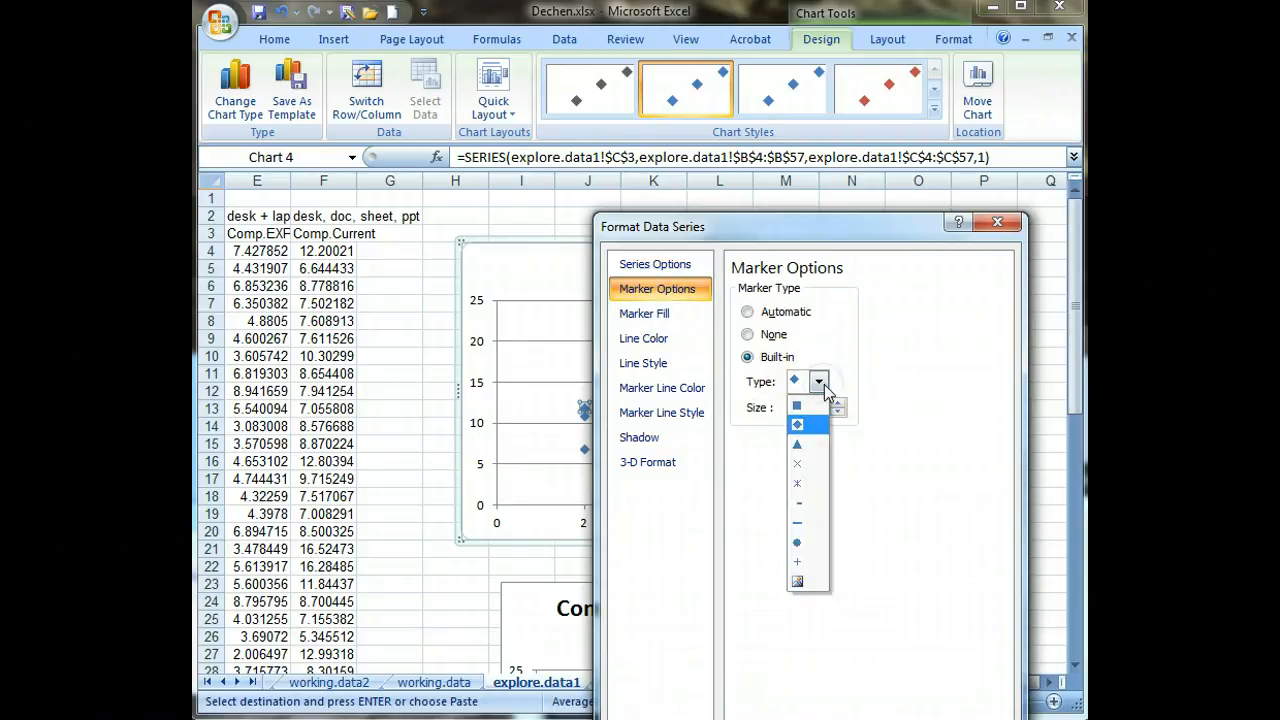
left_click(797, 424)
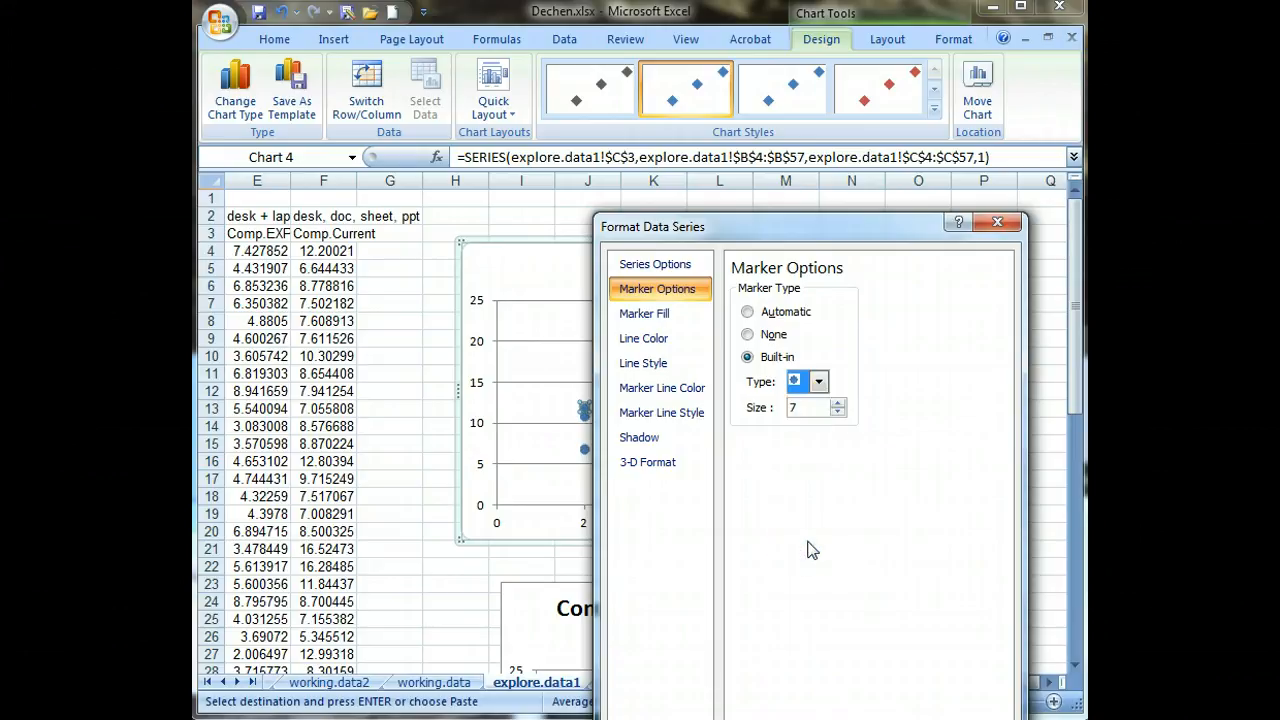
left_click(838, 402)
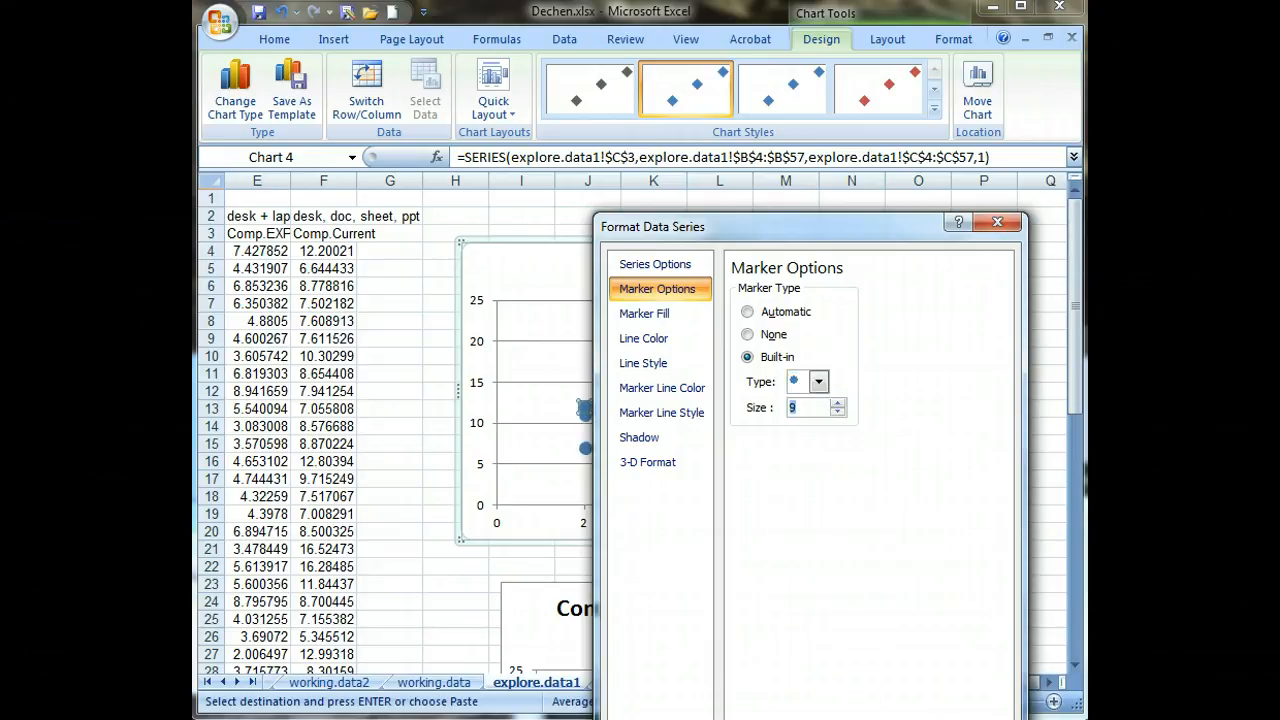
left_click(997, 221)
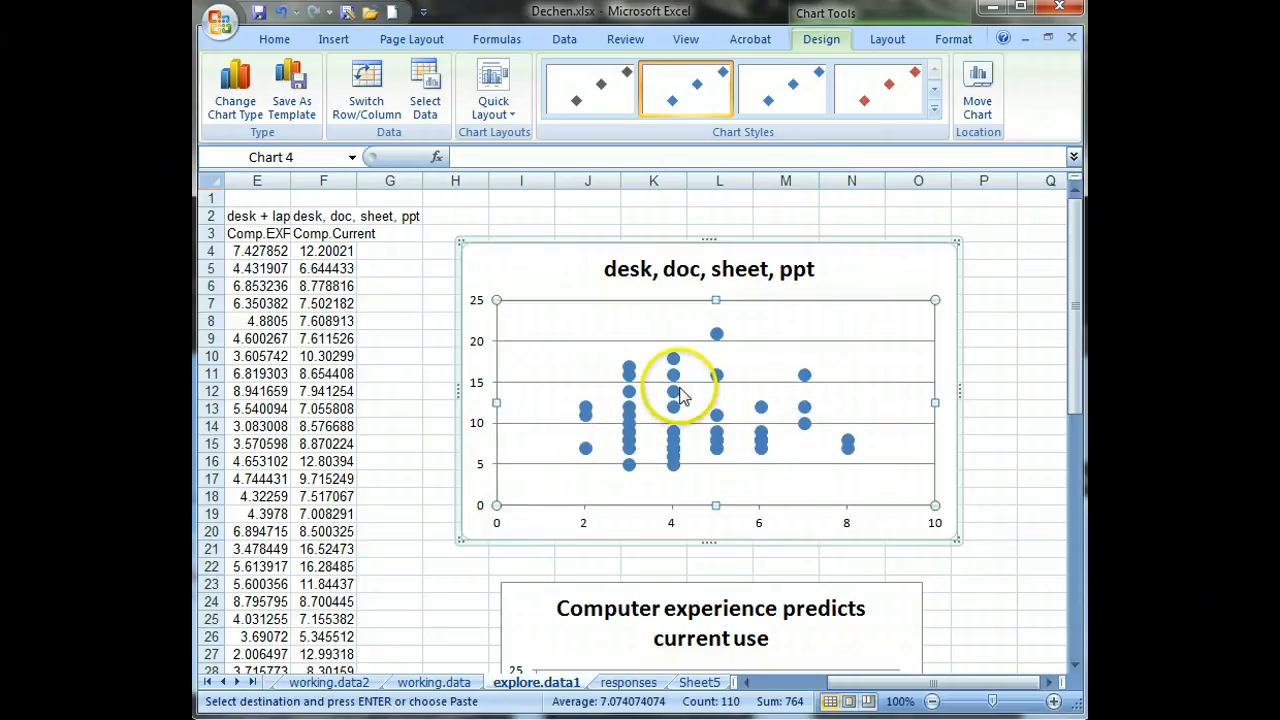
Step: Give the circle markers No fill so they appear hollow
right_click(672, 375)
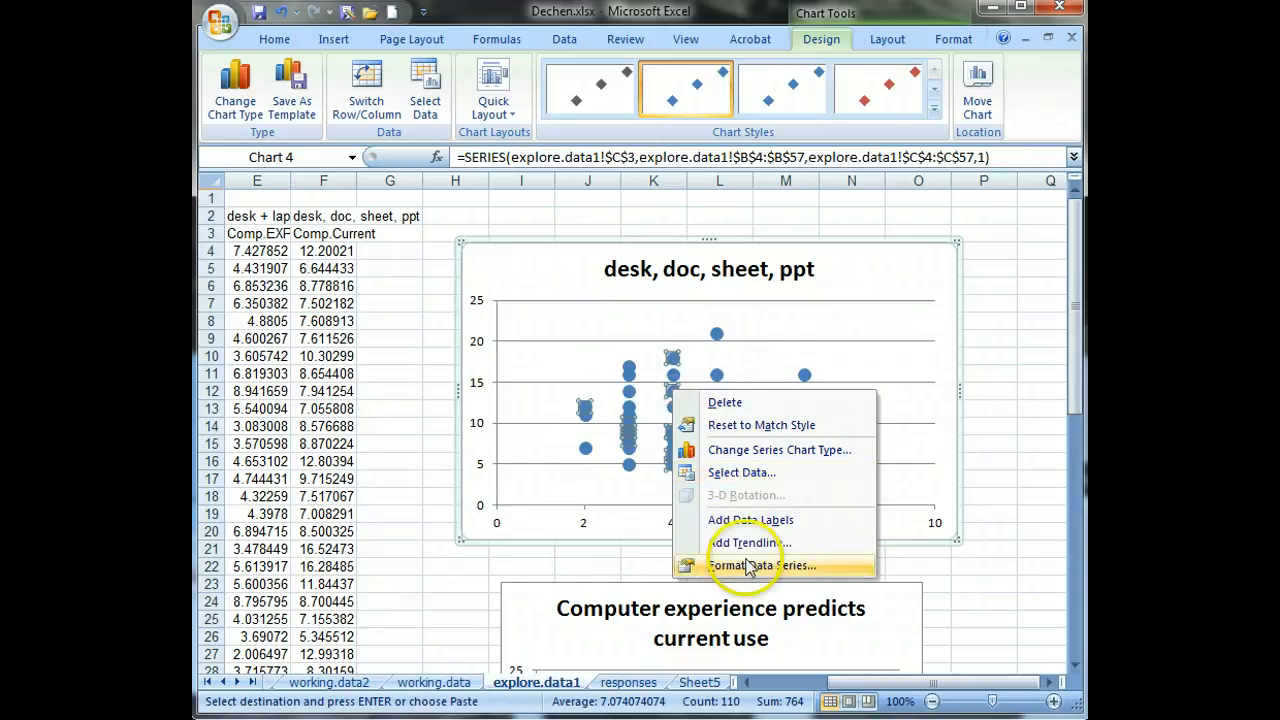
left_click(763, 565)
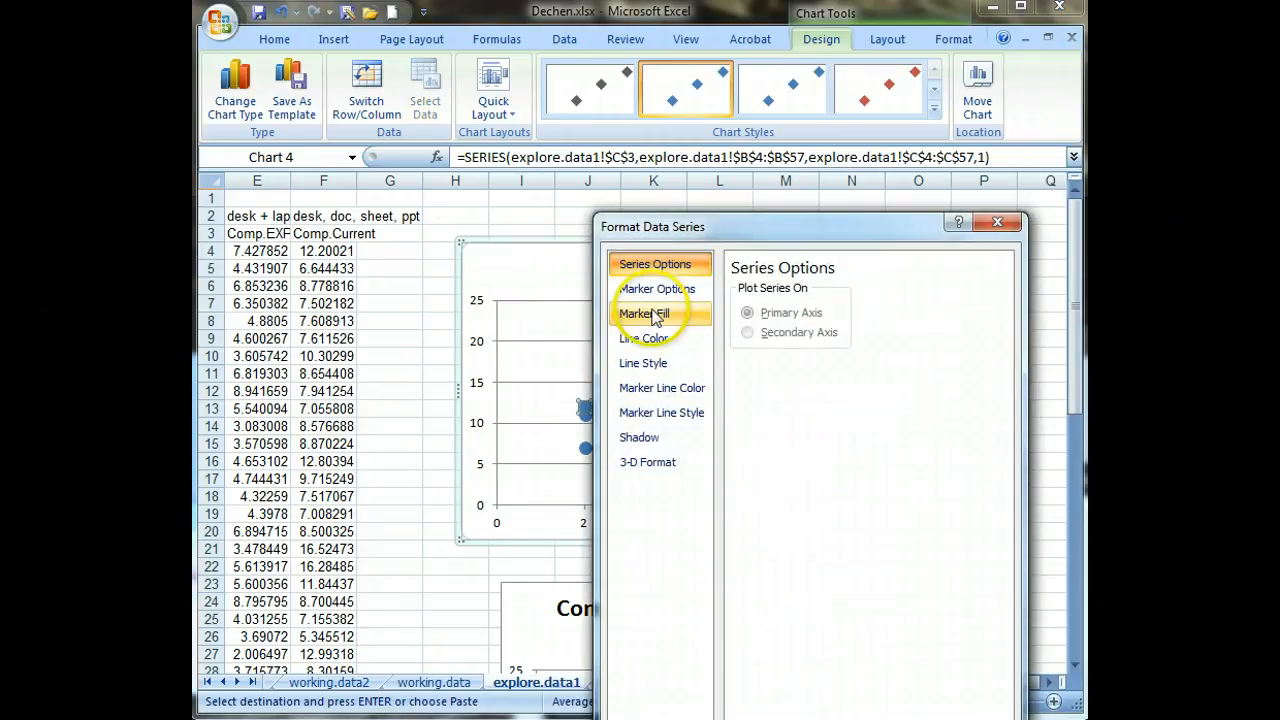
left_click(643, 313)
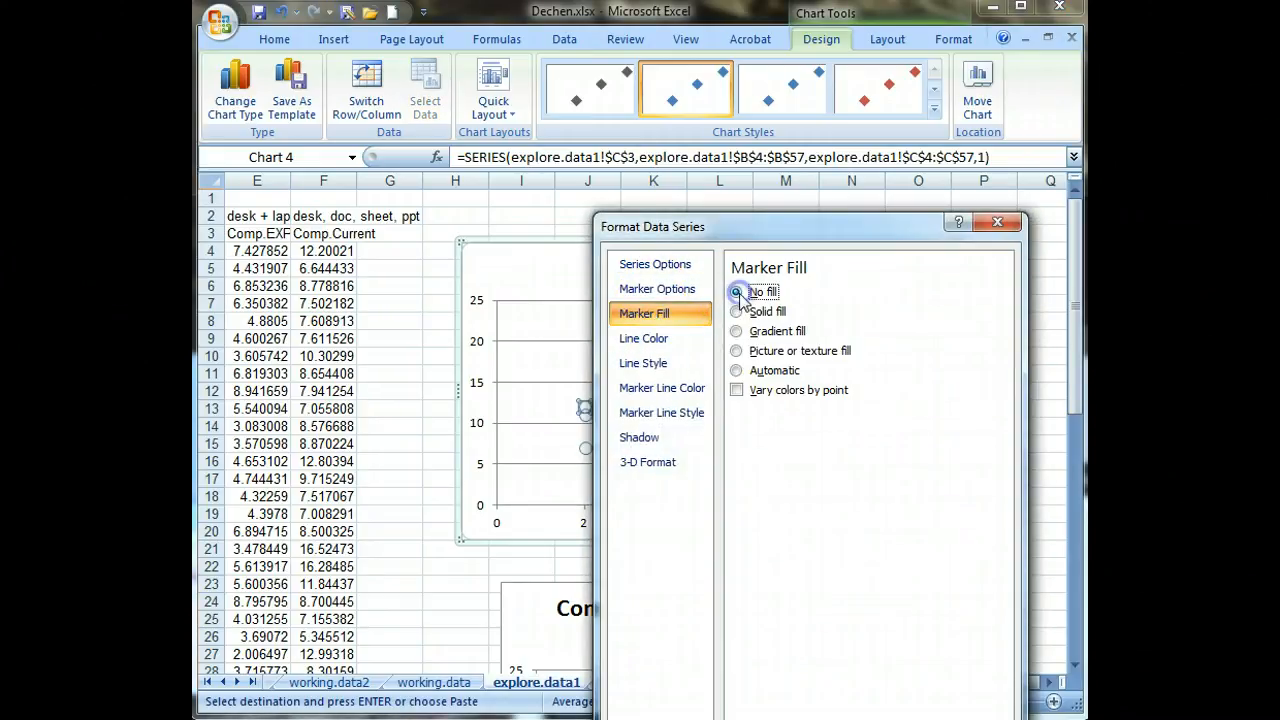
left_click(737, 291)
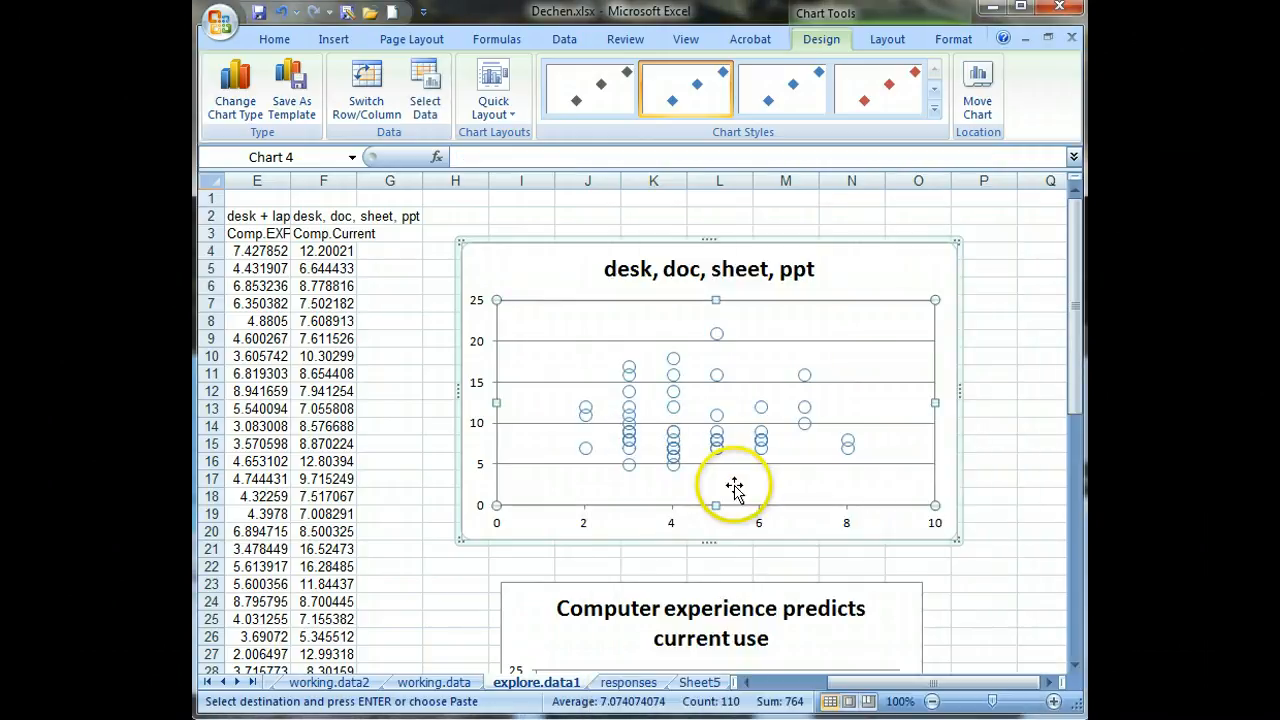
mouse_move(663, 390)
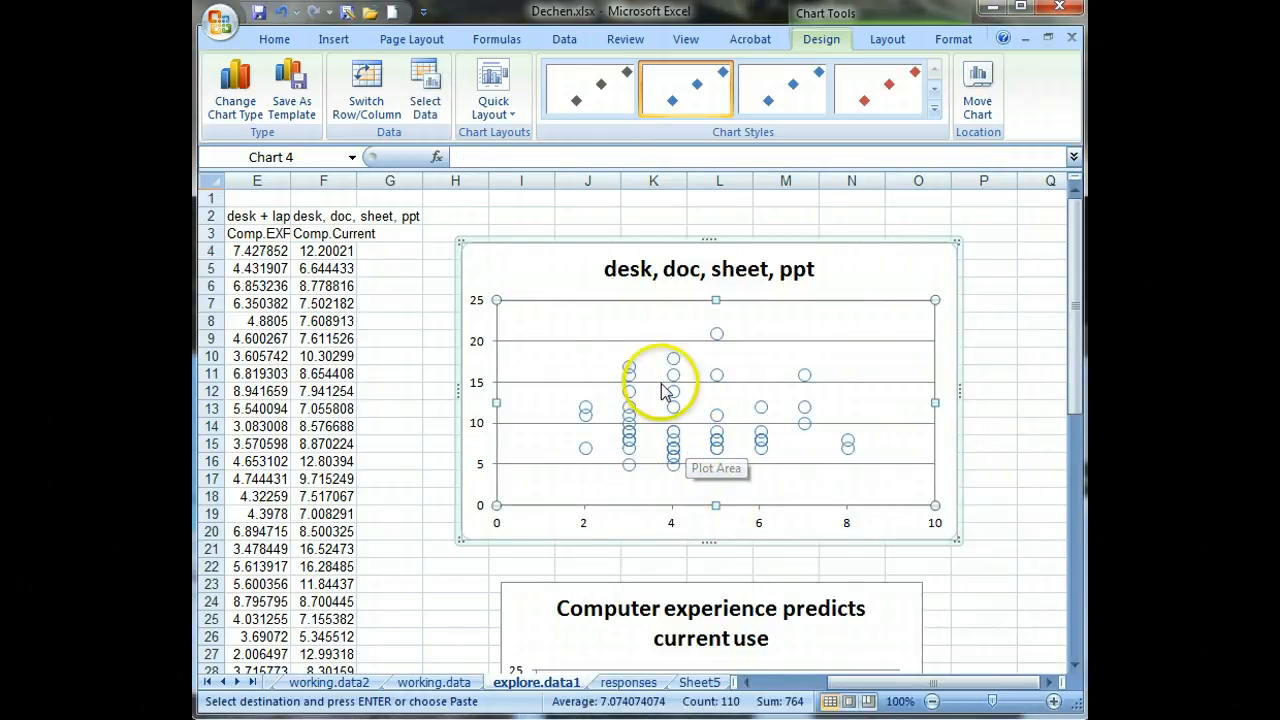
mouse_move(700, 525)
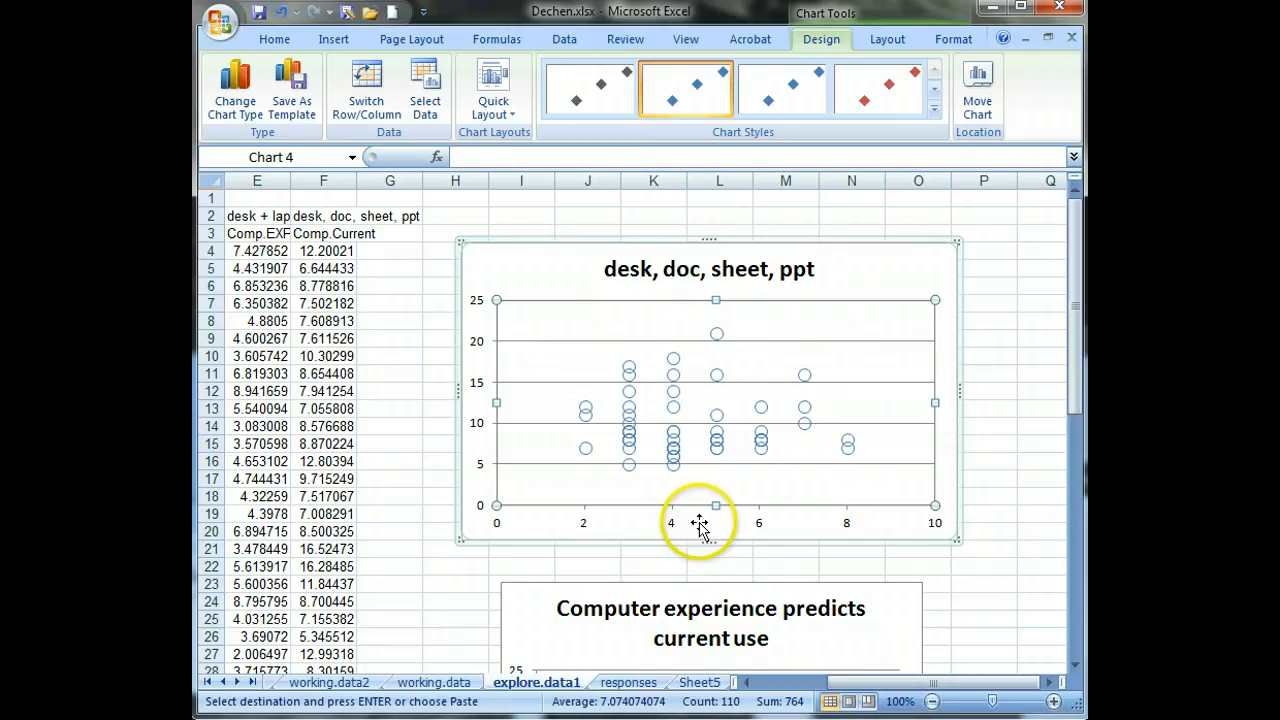
mouse_move(695, 470)
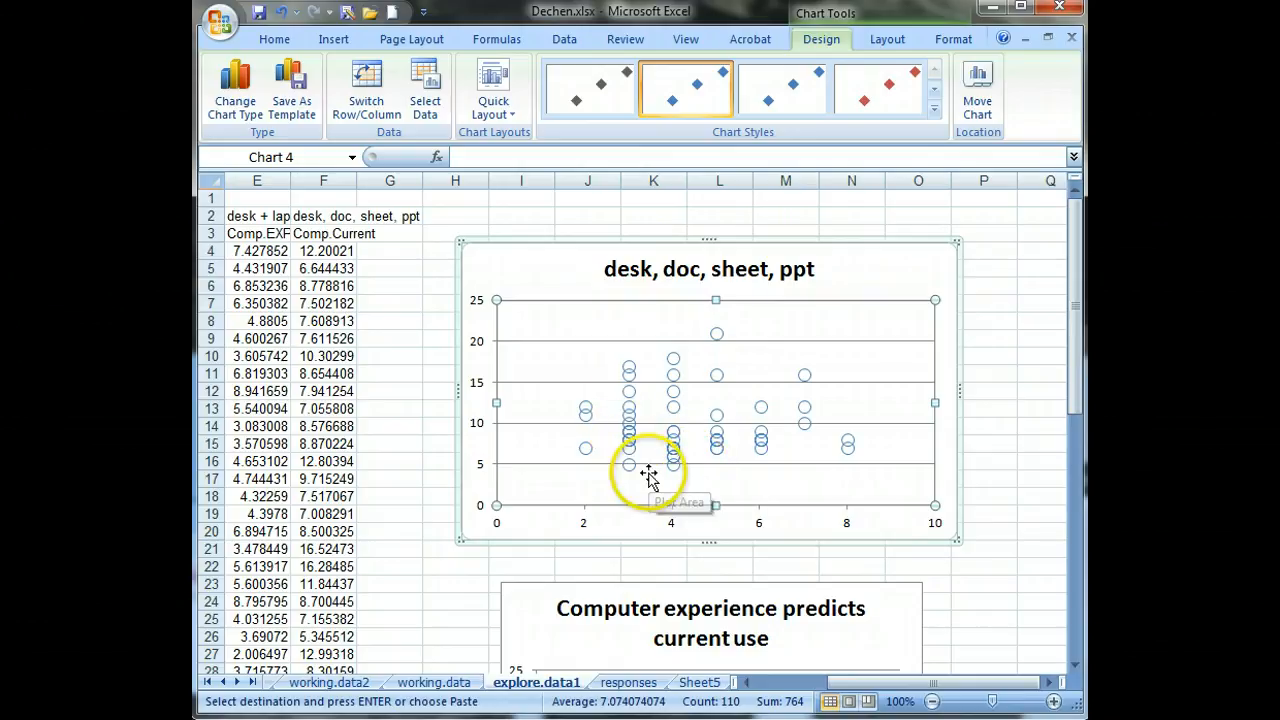
mouse_move(675, 448)
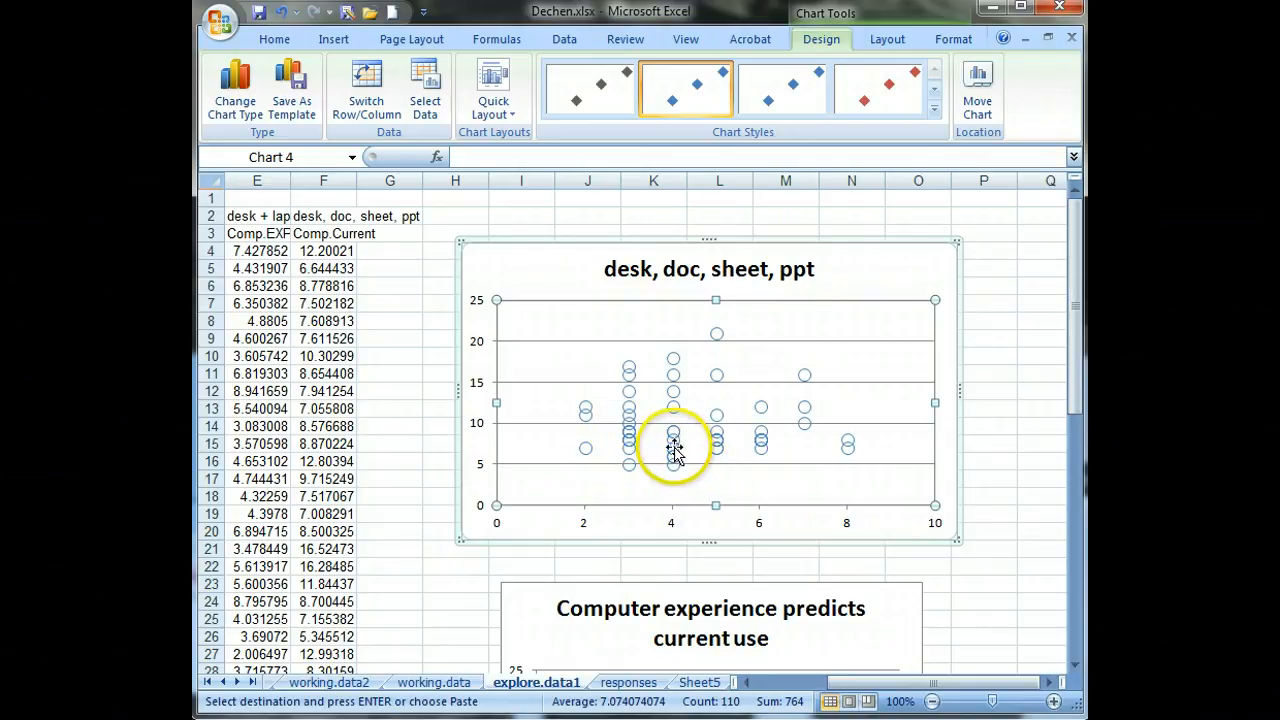
Step: Scroll down to show the 'Computer experience predicts current use' chart
scroll("down", 3)
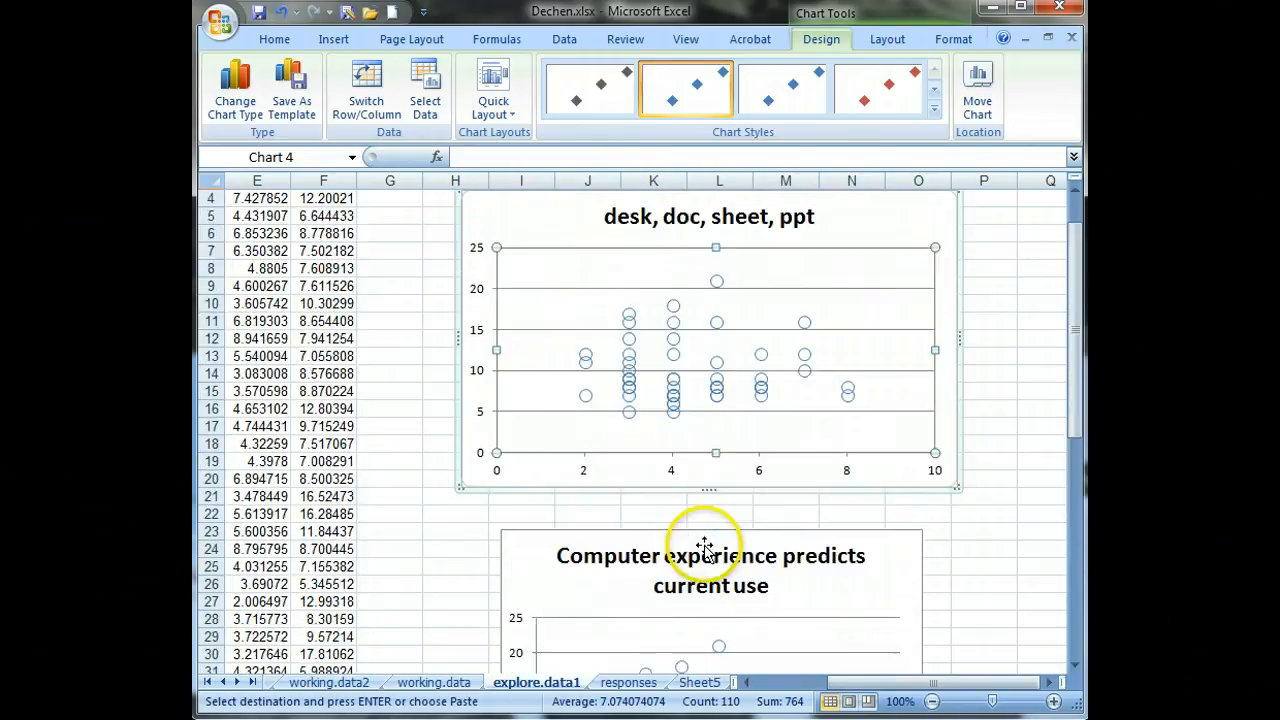
scroll("down", 3)
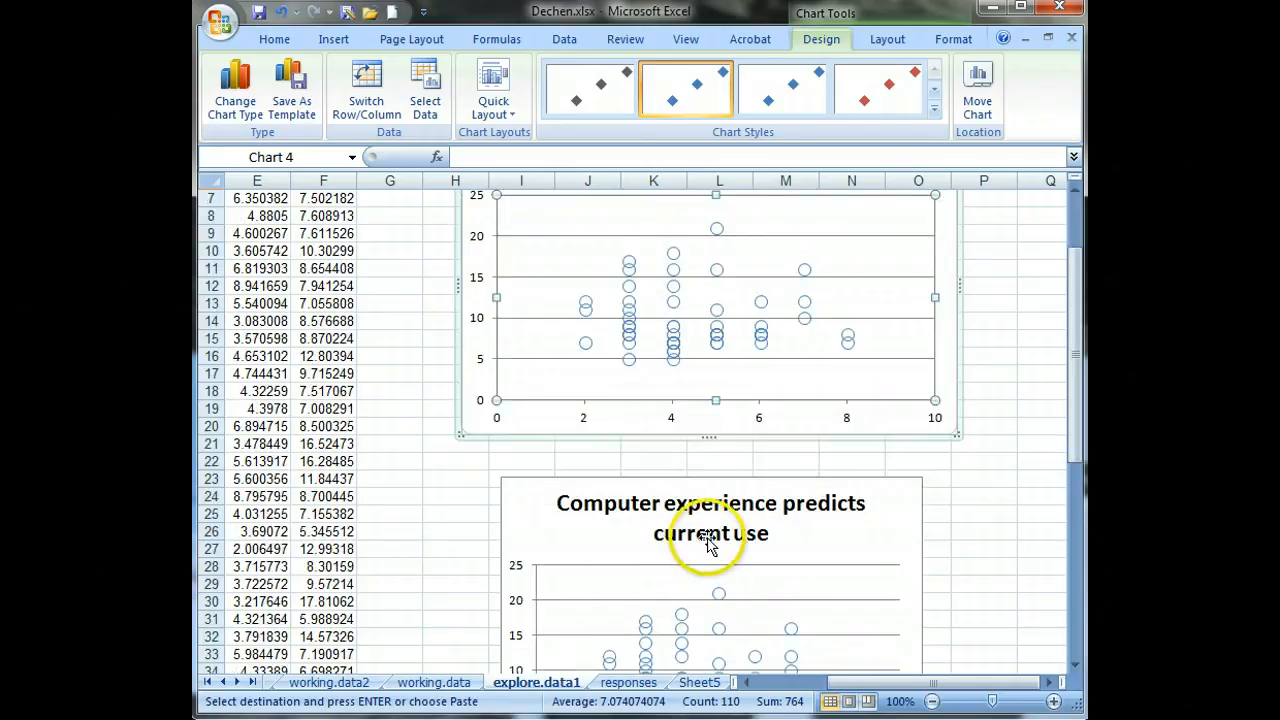
scroll("down", 3)
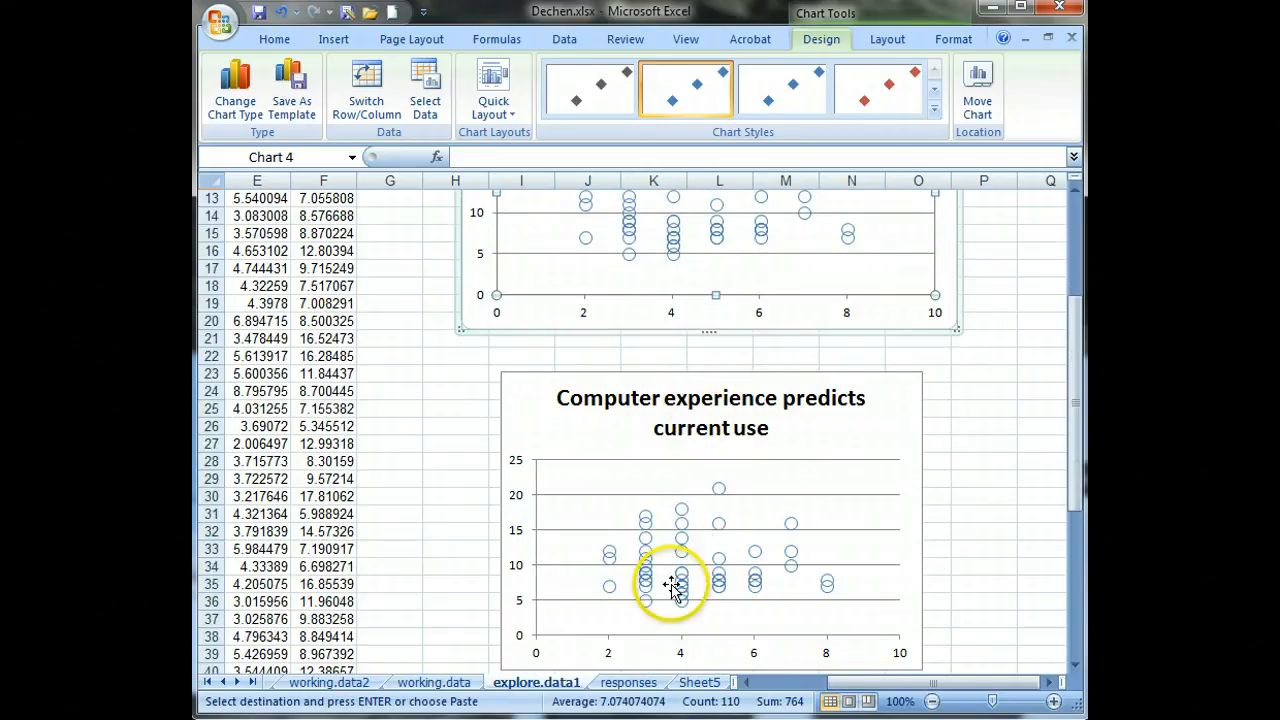
mouse_move(715, 605)
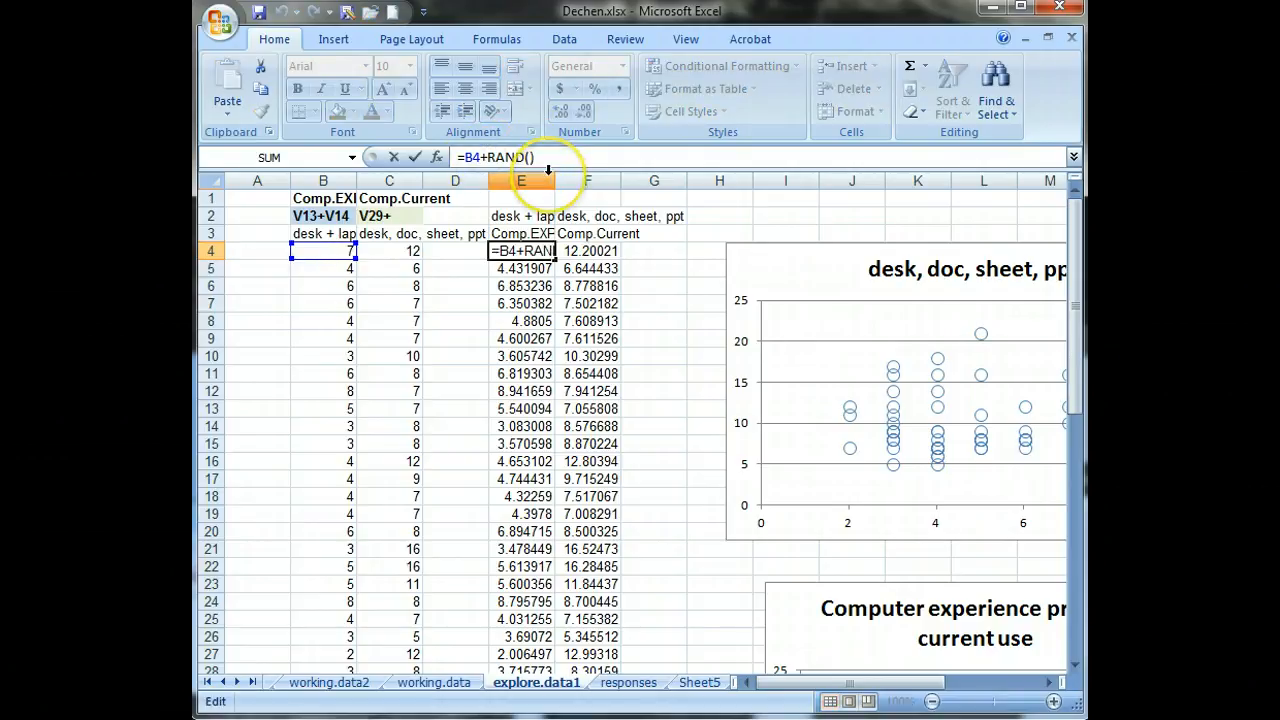
Step: Change E4's formula to =B4+(RAND()*.5) and commit it
type("(")
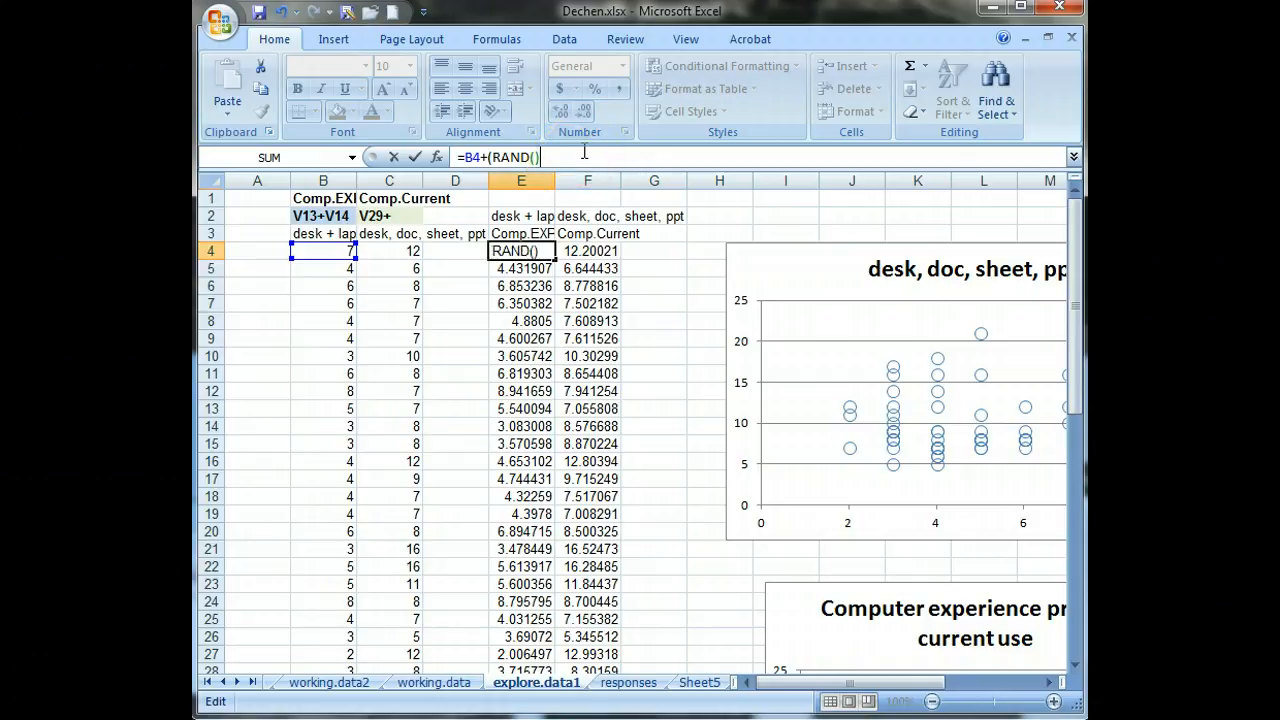
type("*")
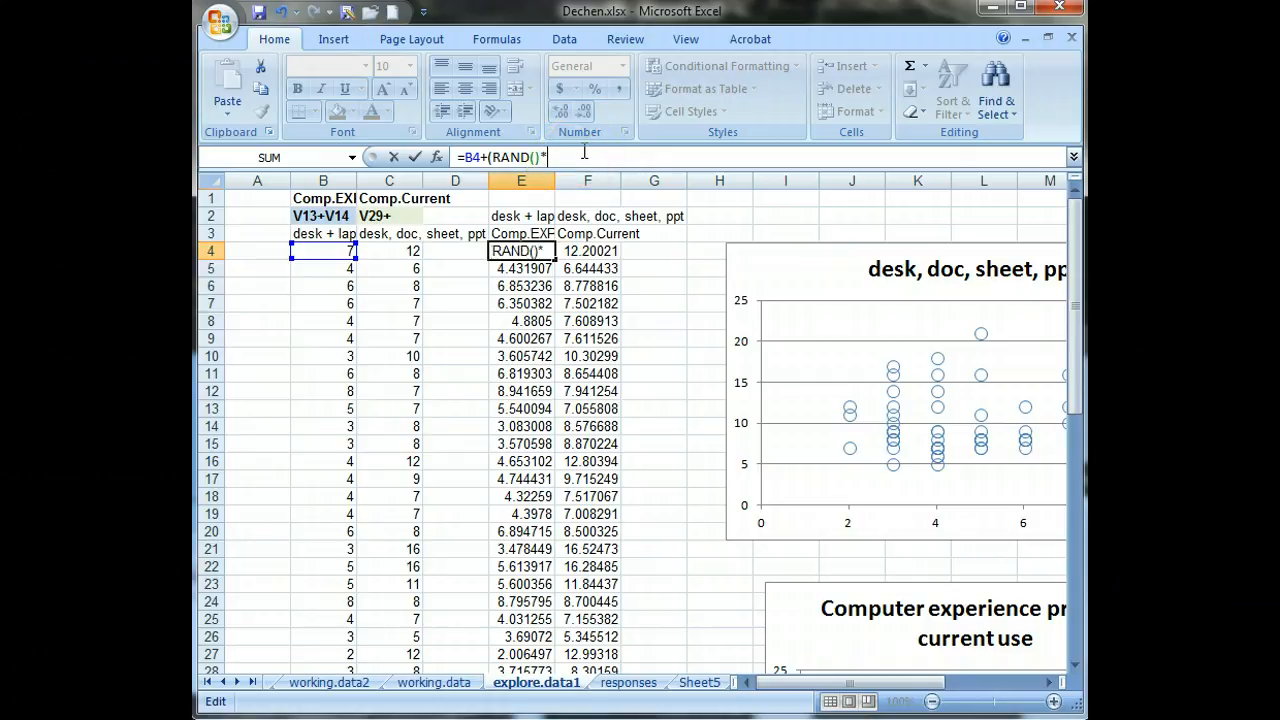
type(".5")
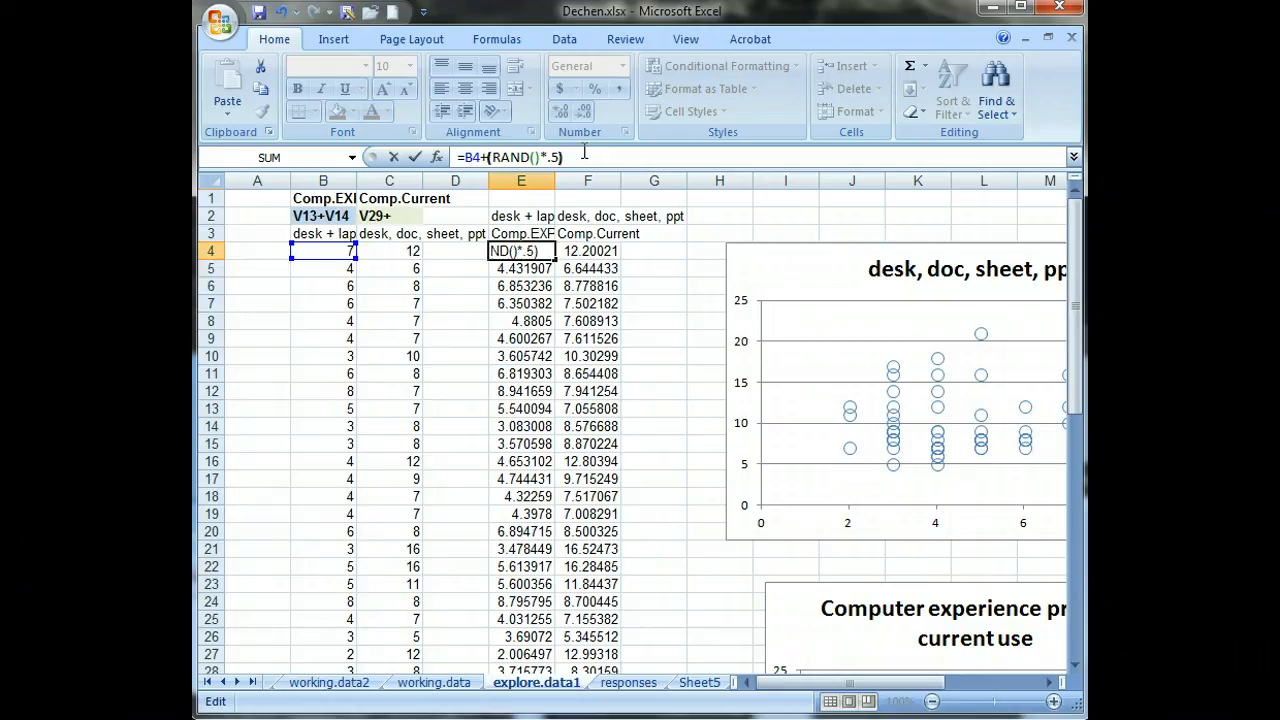
key("enter")
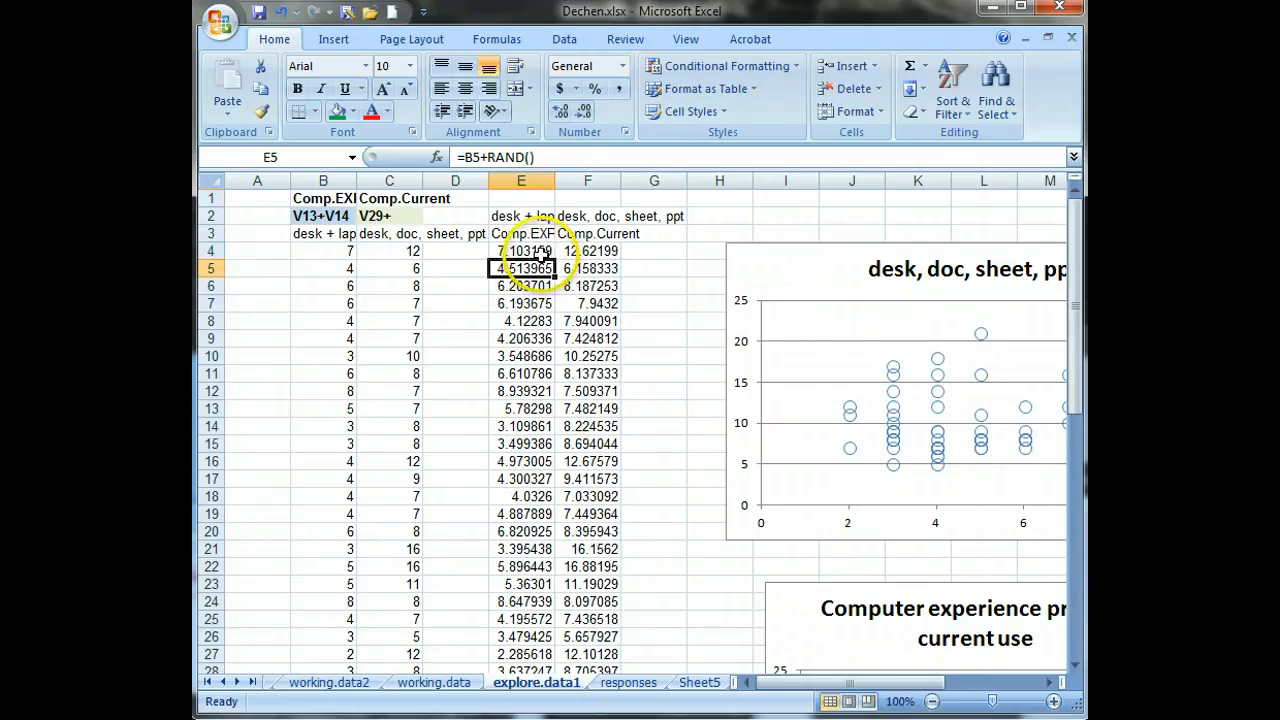
left_click(521, 251)
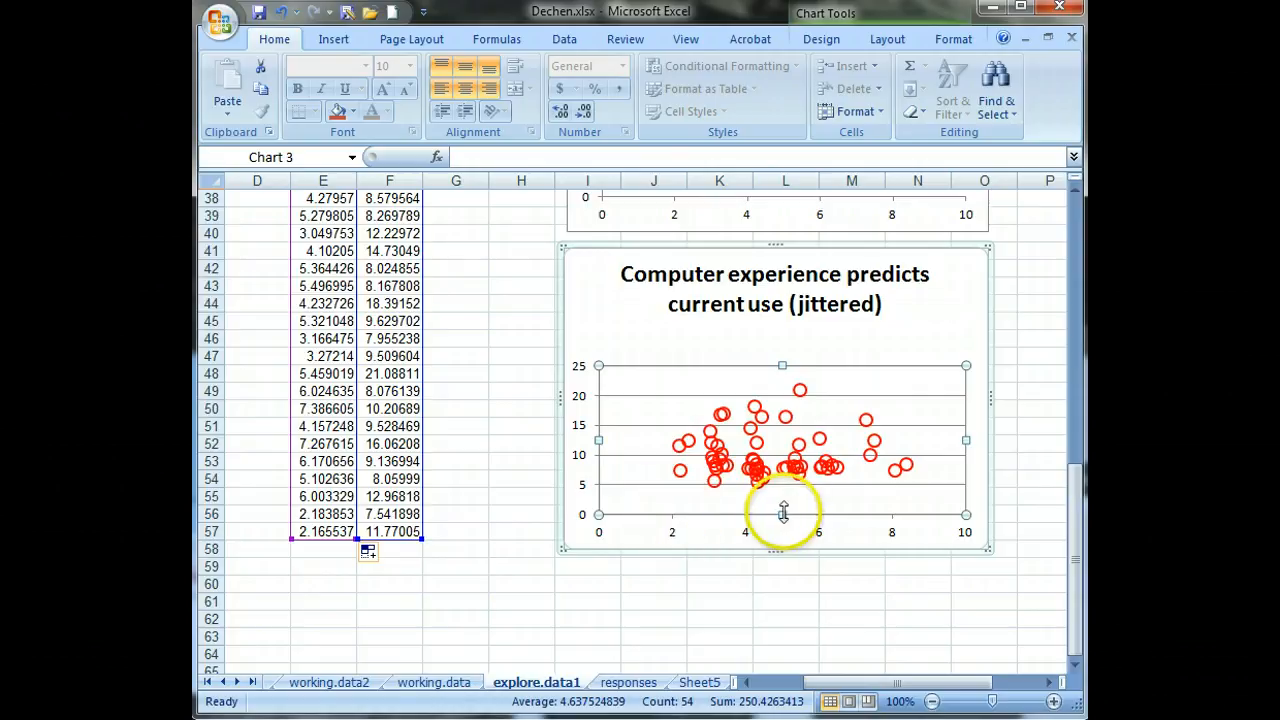
scroll("down", 3)
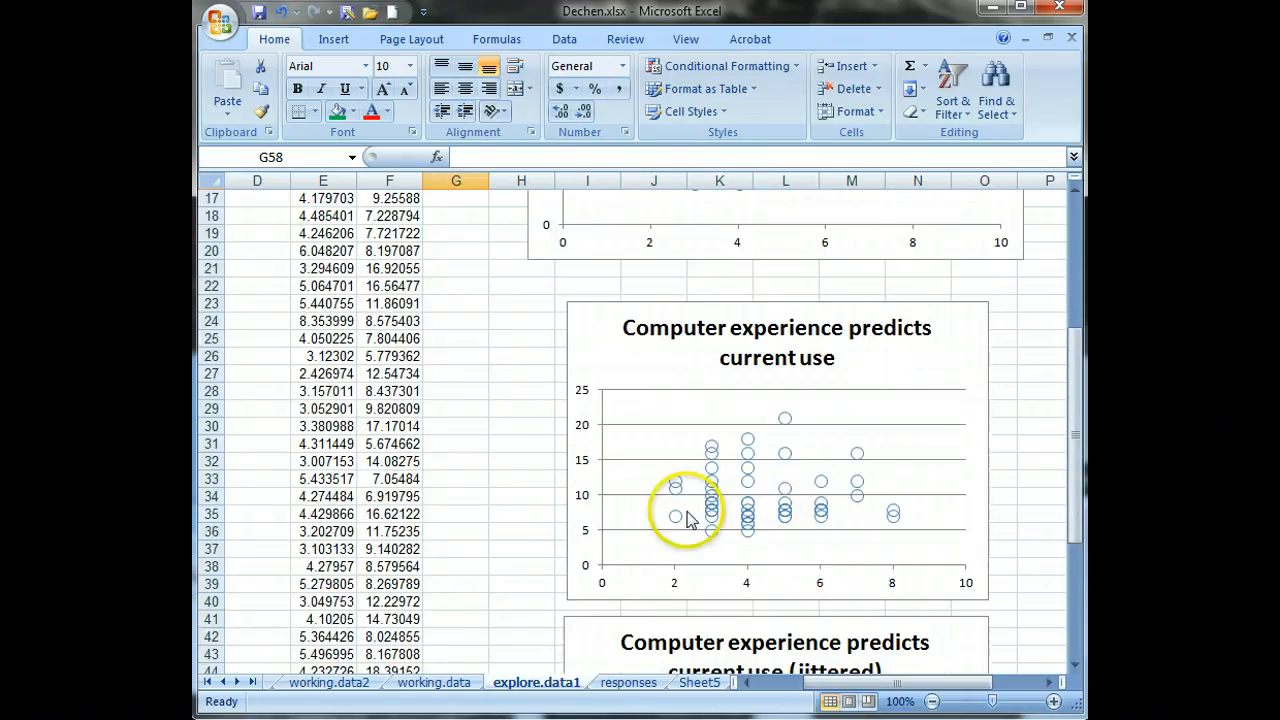
scroll("down", 3)
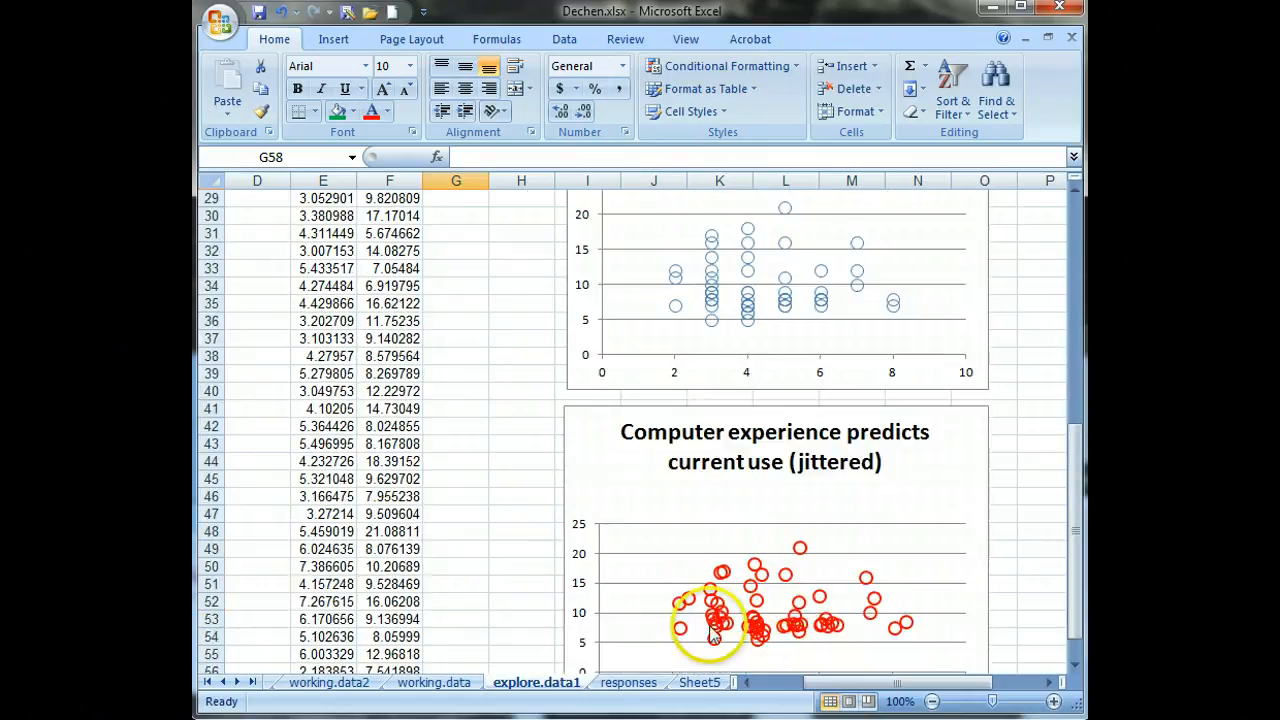
scroll("down", 3)
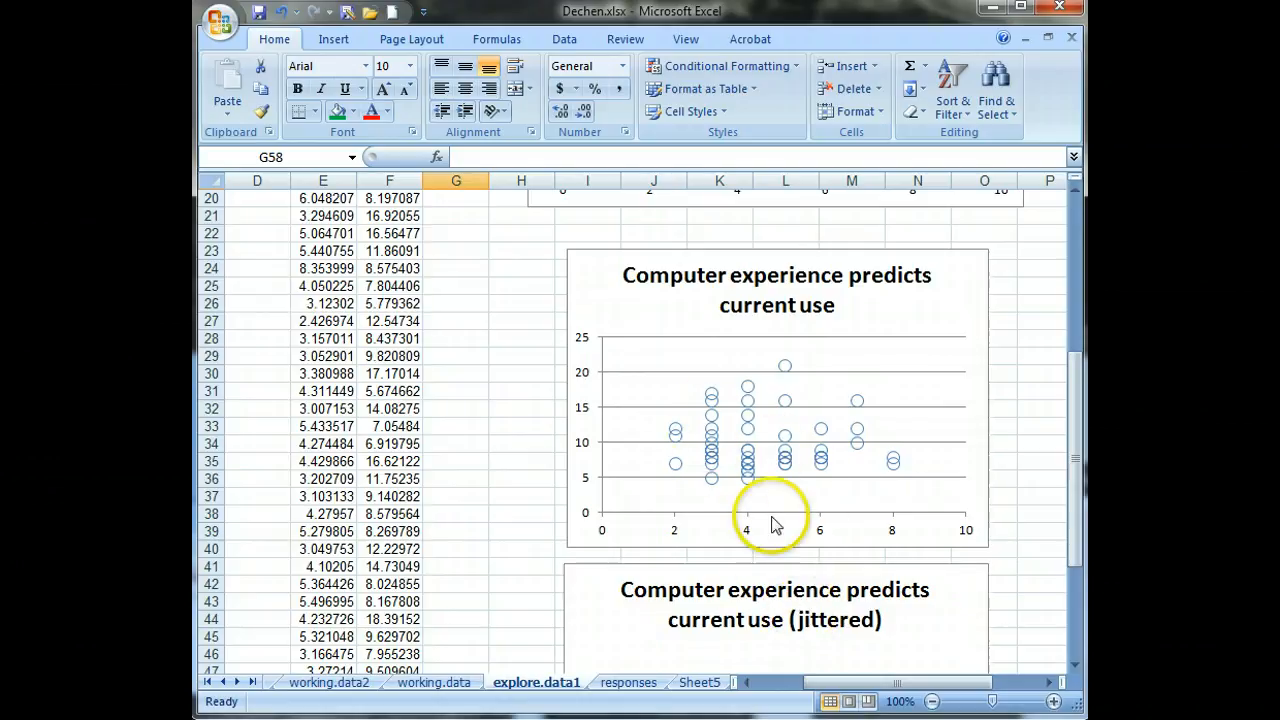
scroll("down", 3)
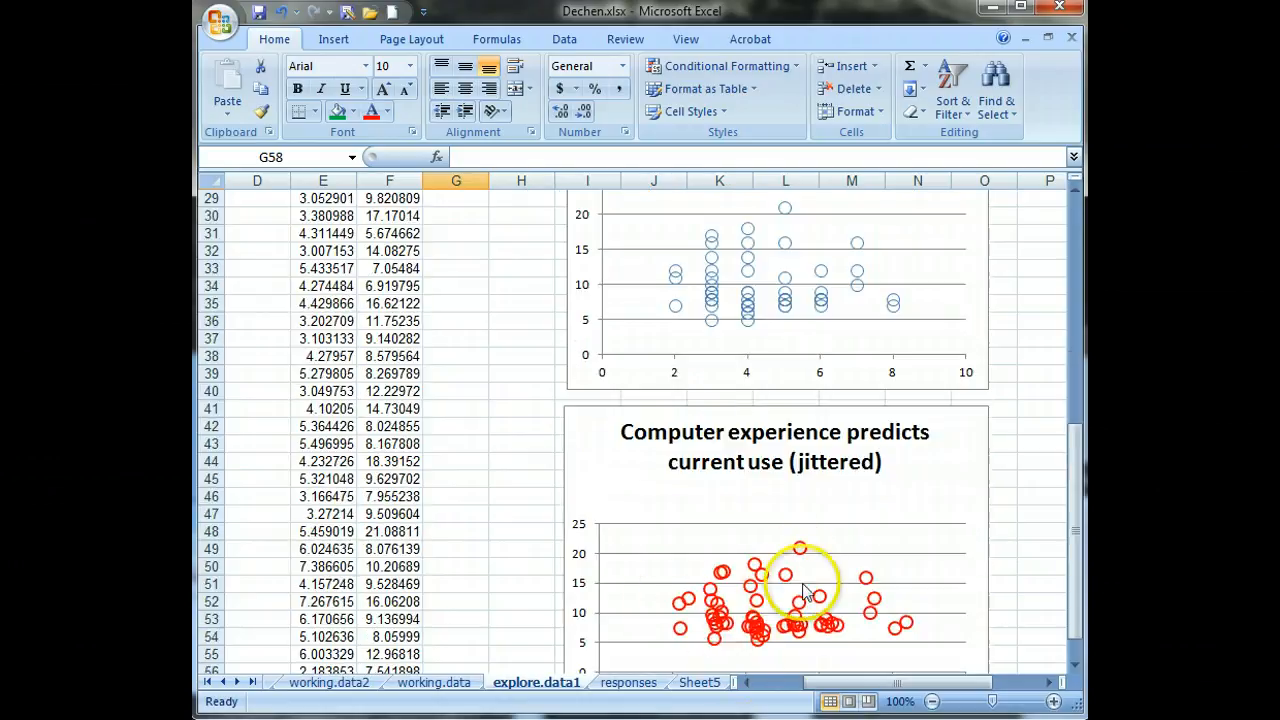
scroll("down", 3)
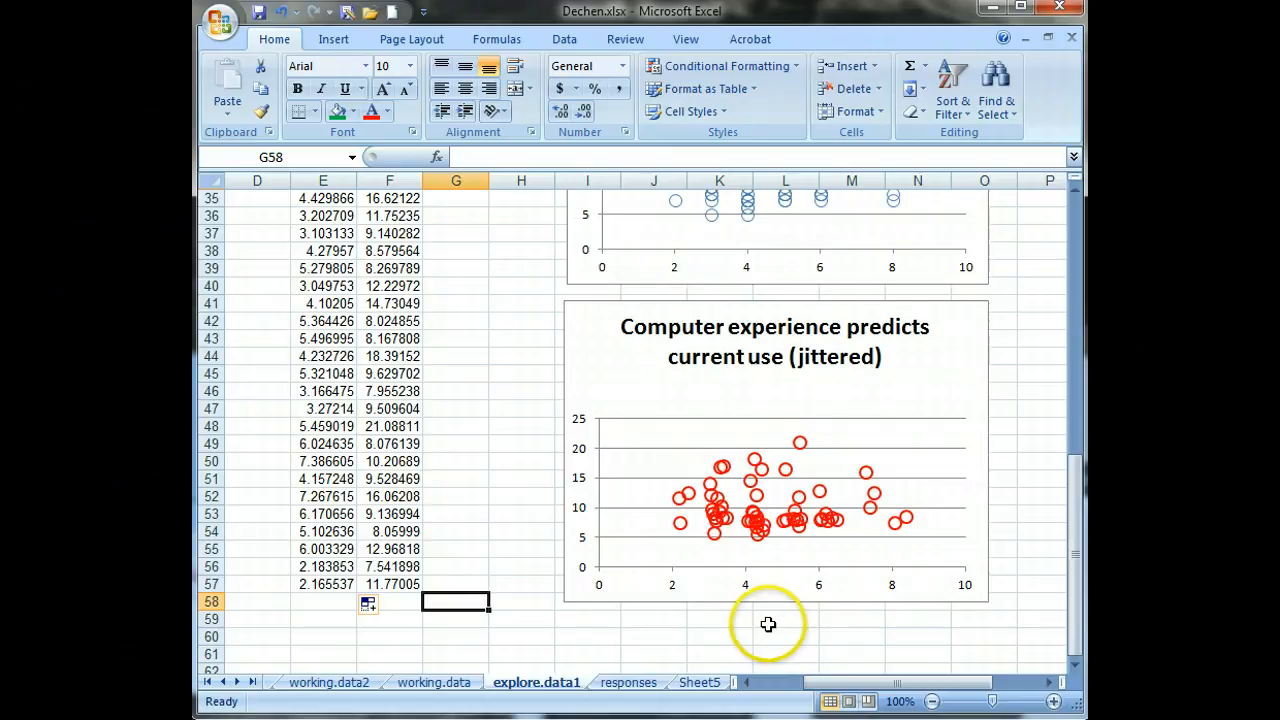
mouse_move(755, 600)
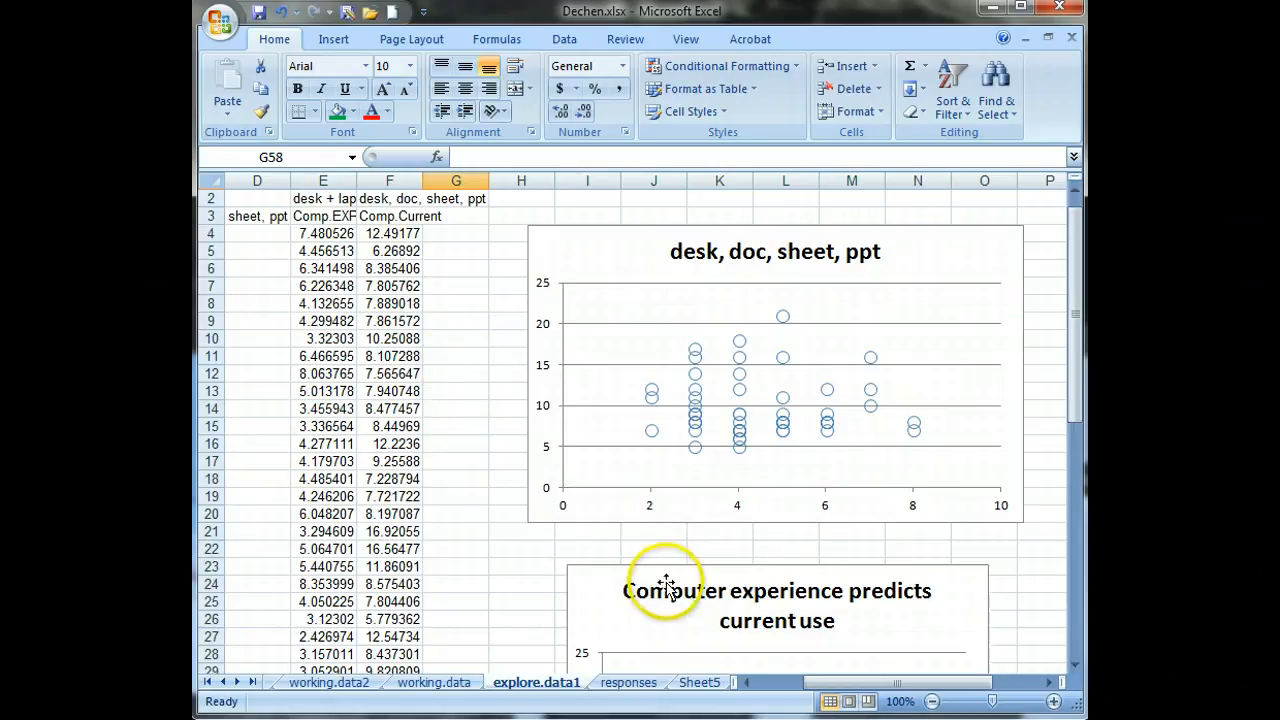
scroll("down", 3)
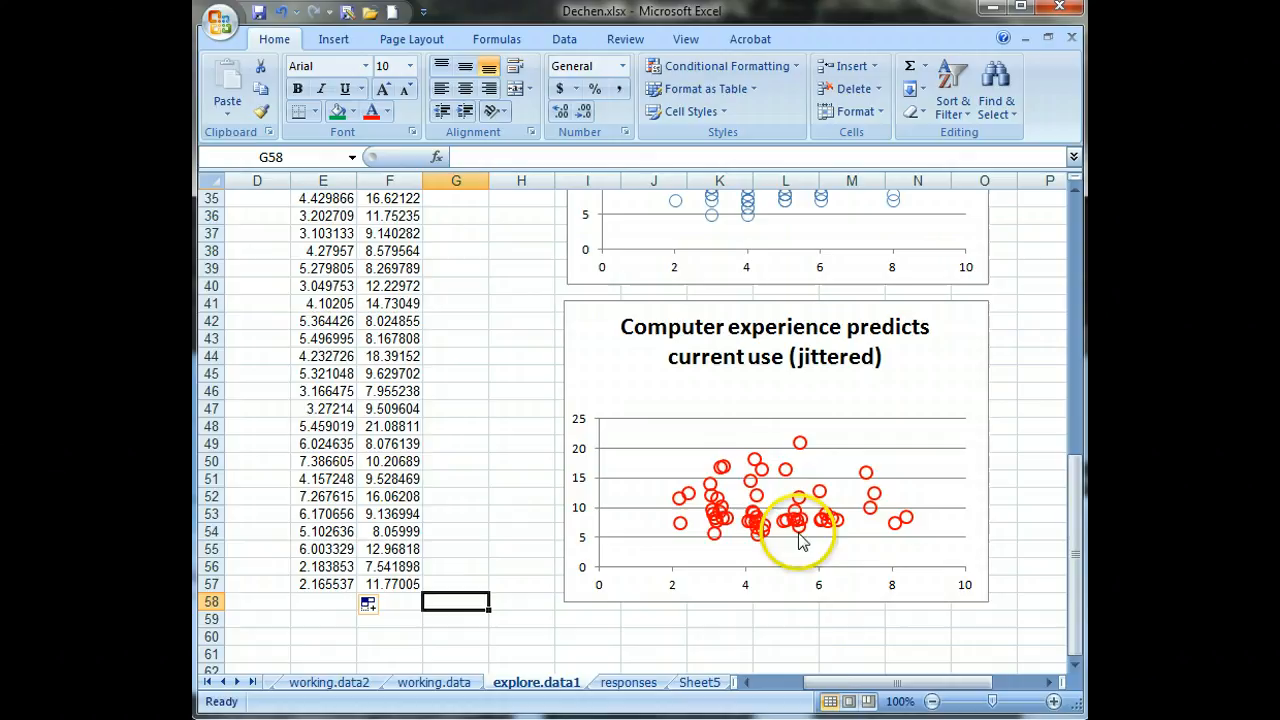
mouse_move(720, 540)
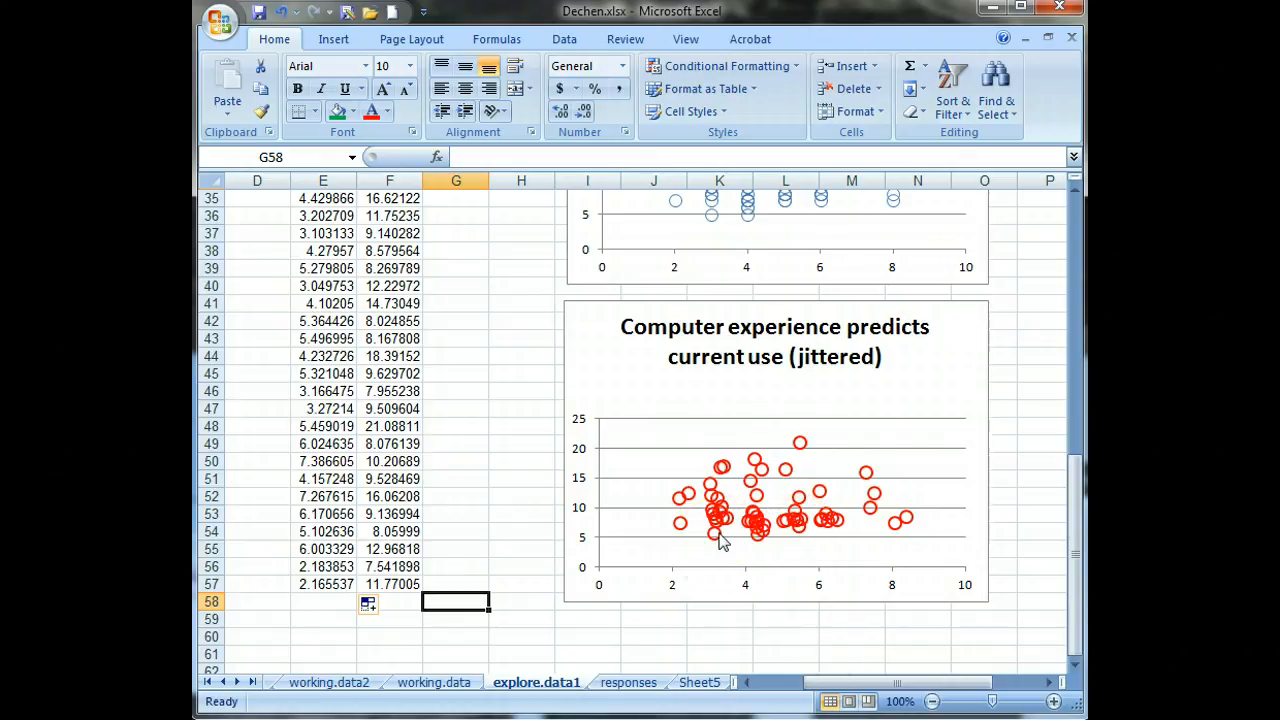